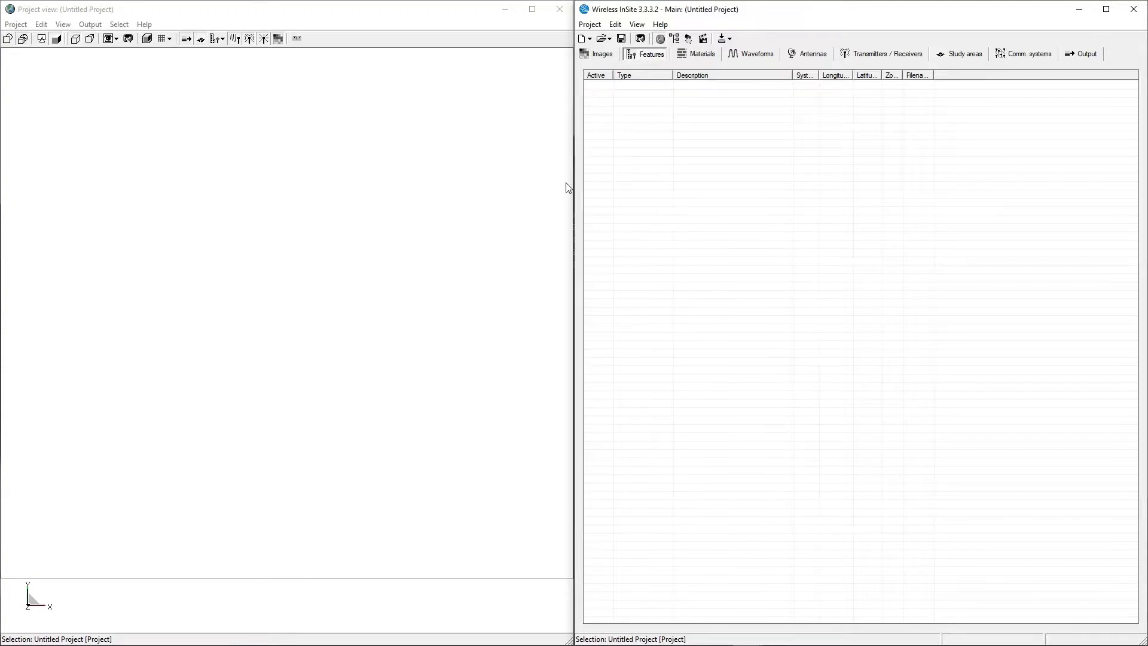
mouse_move(385, 226)
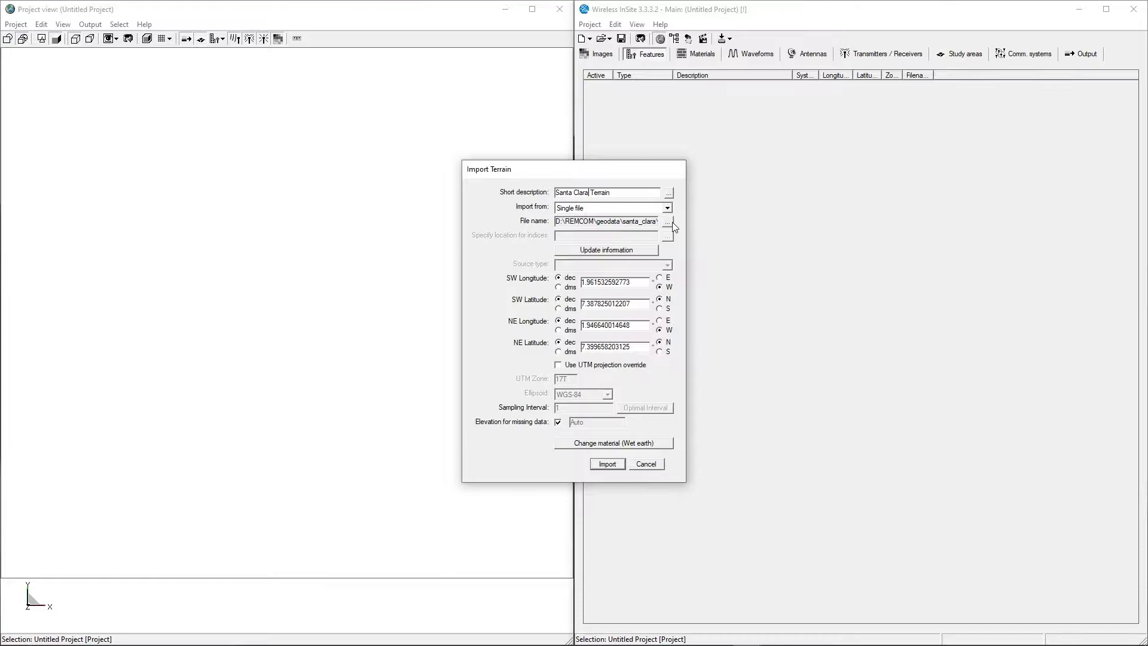
Select Santa Clara Terrain.tif, filtered as TIFF/GeoTIFF, as the terrain import file
left_click(668, 220)
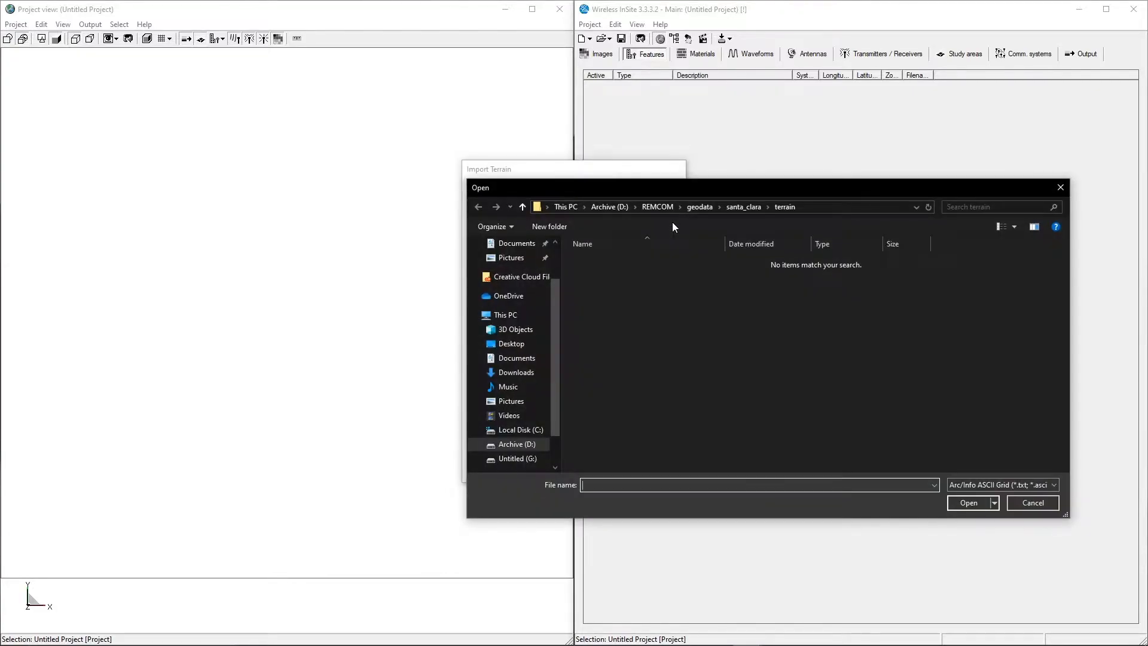
mouse_move(843, 372)
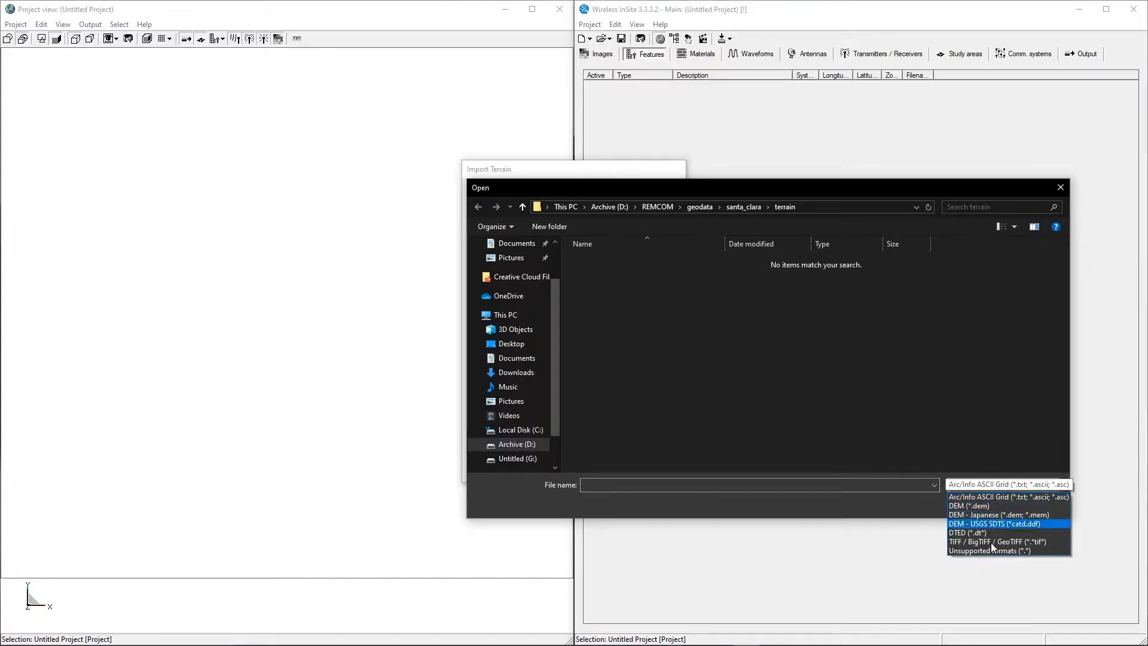
left_click(990, 541)
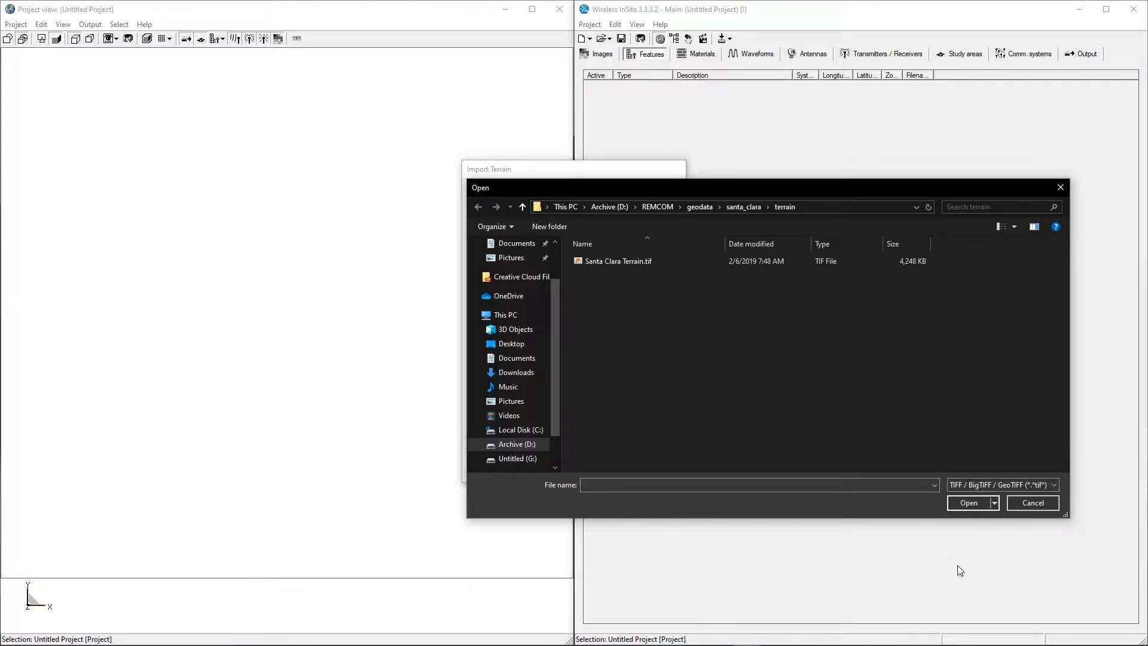
left_click(618, 261)
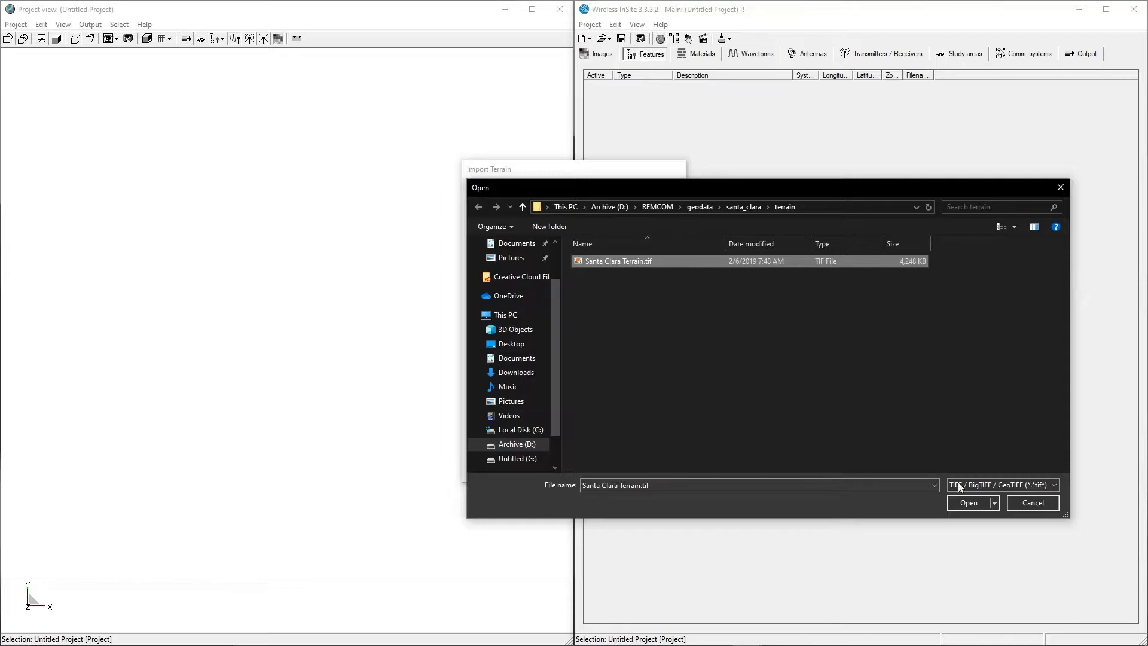
left_click(969, 503)
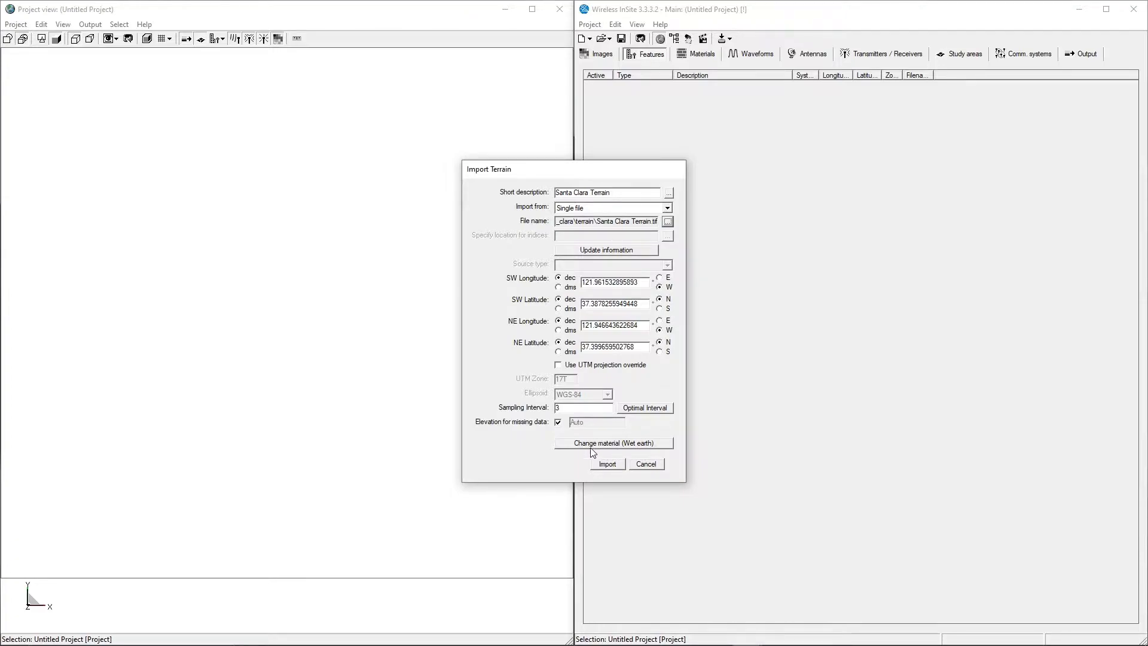
mouse_move(634, 451)
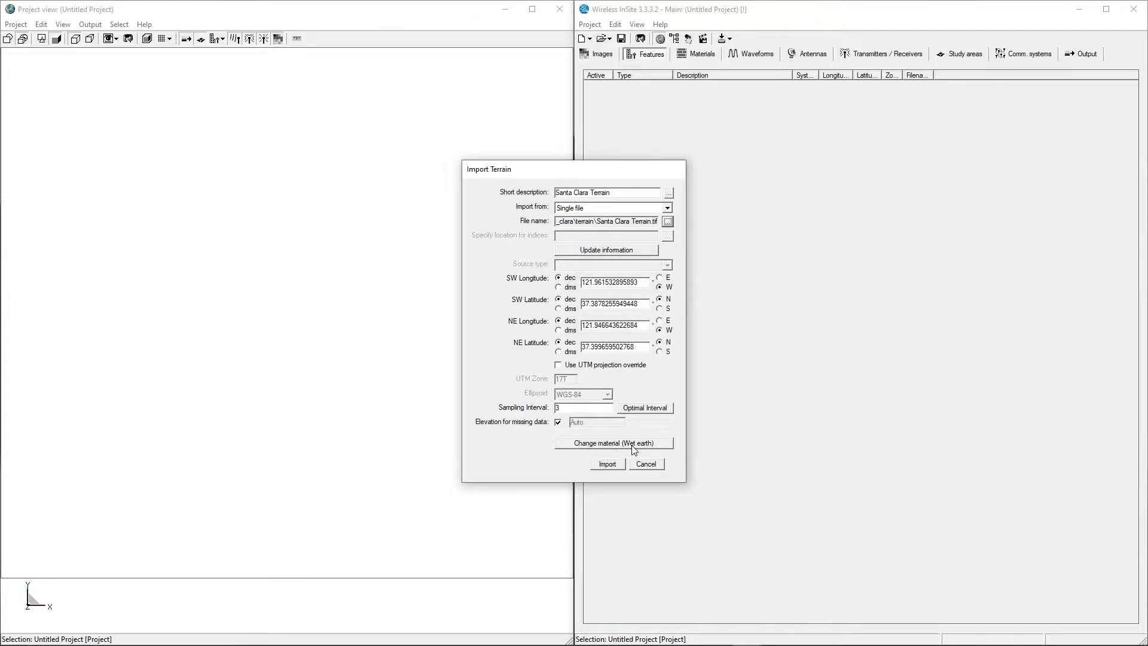
Import the terrain using Wet earth material and a sampling interval of 3
left_click(608, 464)
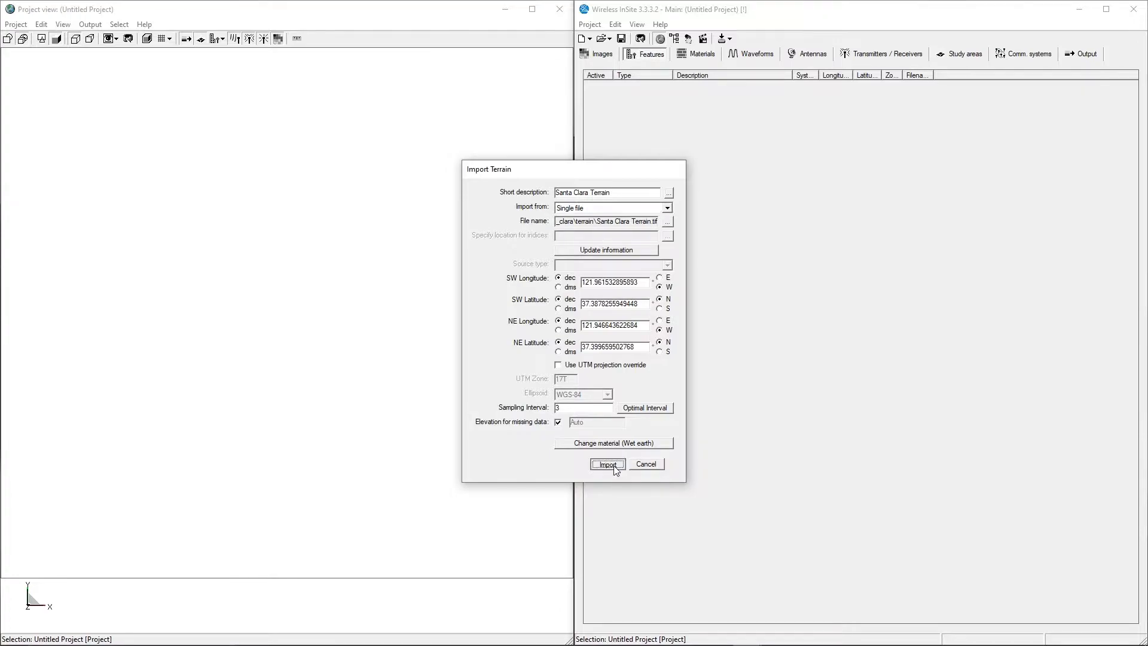
left_click(608, 464)
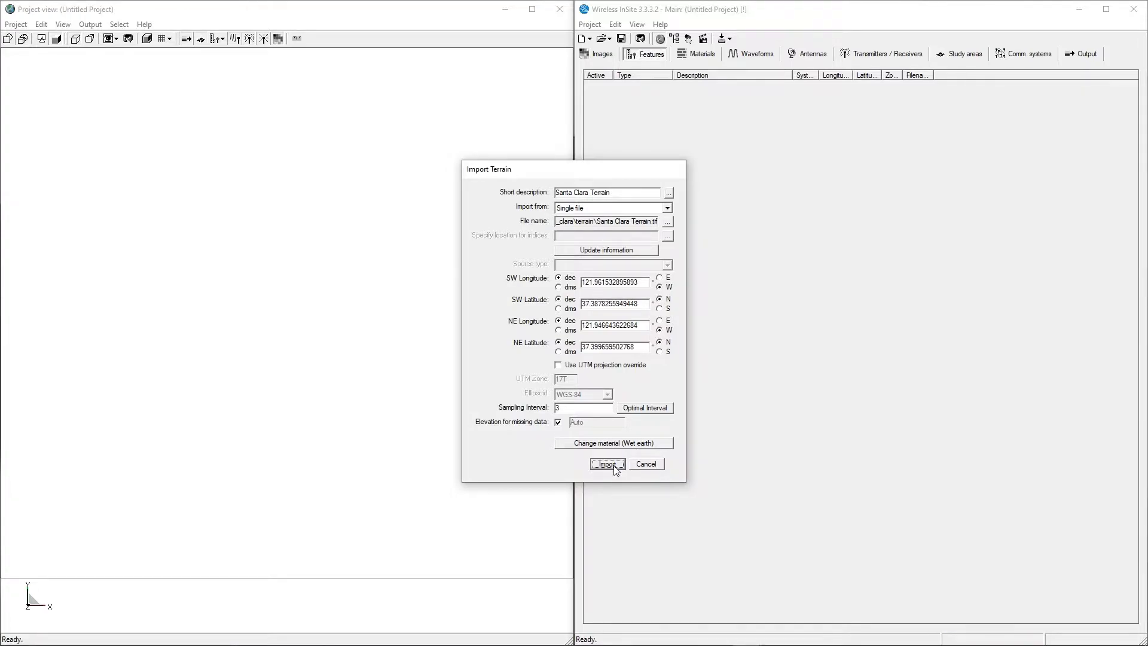
Finish the terrain import and start a shapefile import for a City feature
left_click(607, 464)
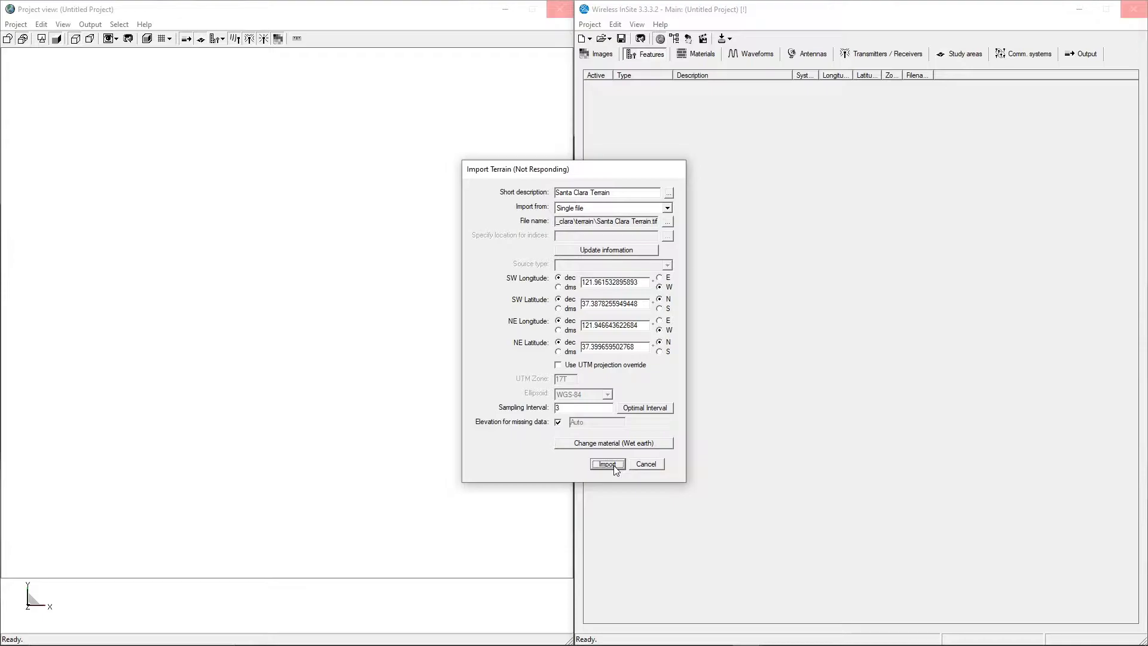
left_click(608, 464)
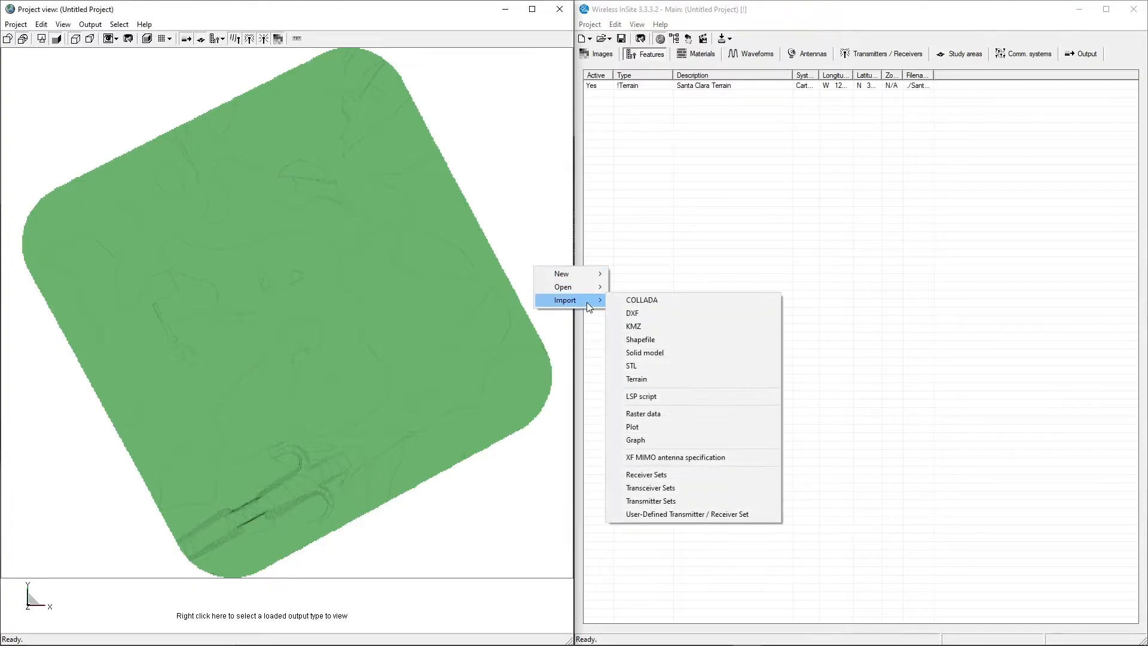
left_click(640, 340)
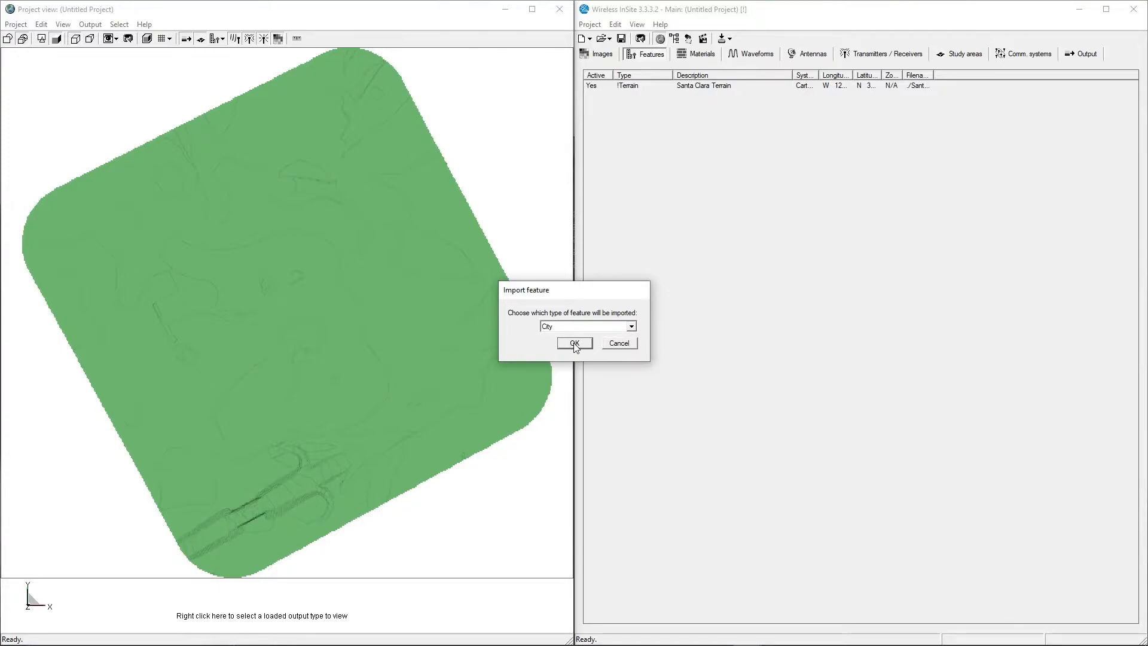
left_click(574, 344)
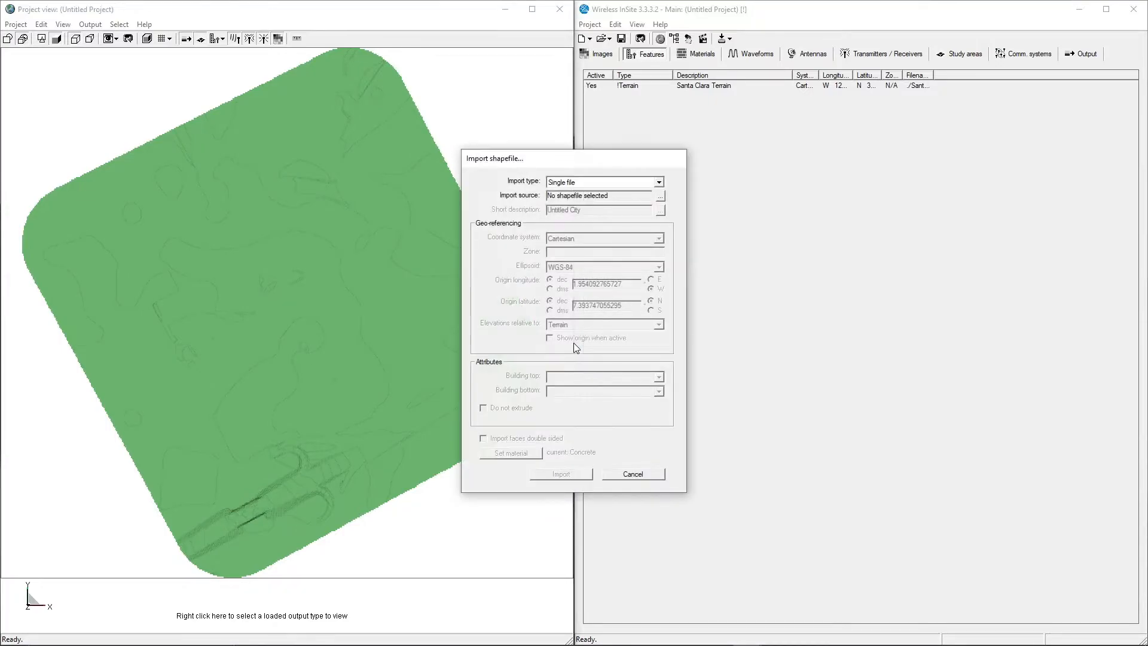
mouse_move(659, 196)
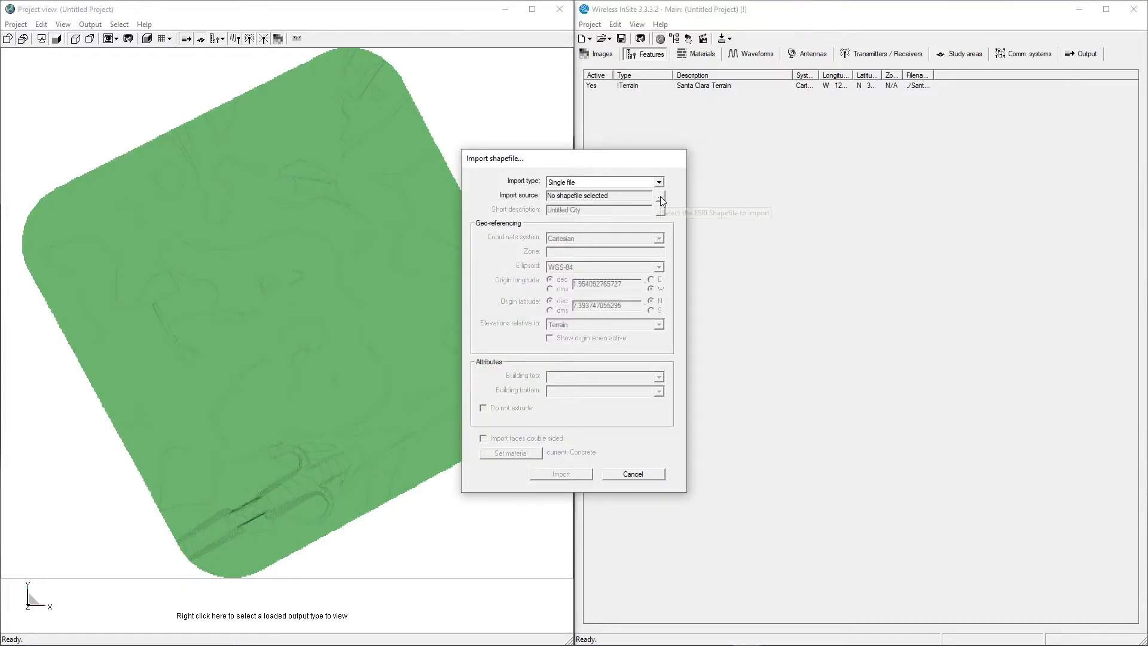
Choose Santa Clara Buildings.shp from the vector folder as the city import source
left_click(658, 198)
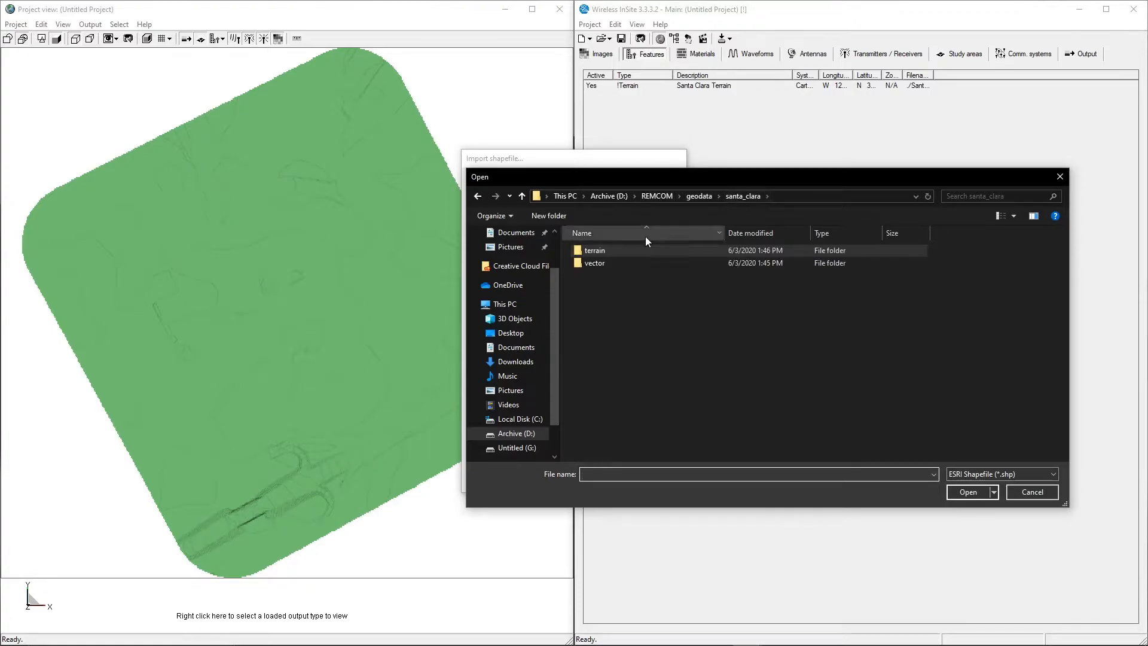
double_click(594, 263)
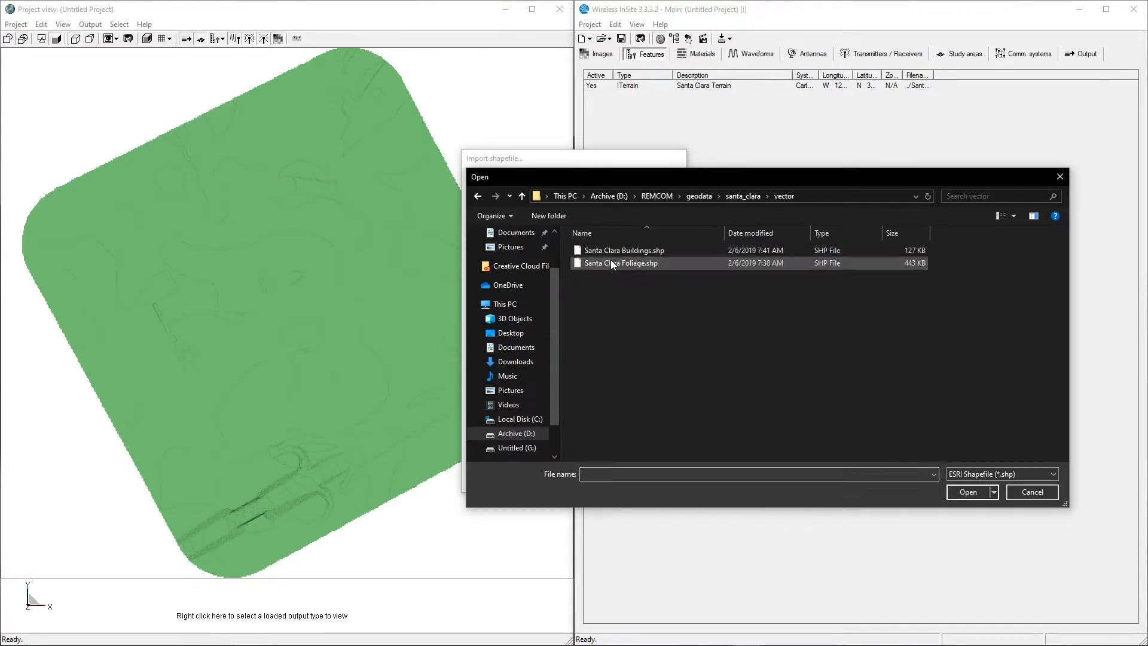
left_click(624, 250)
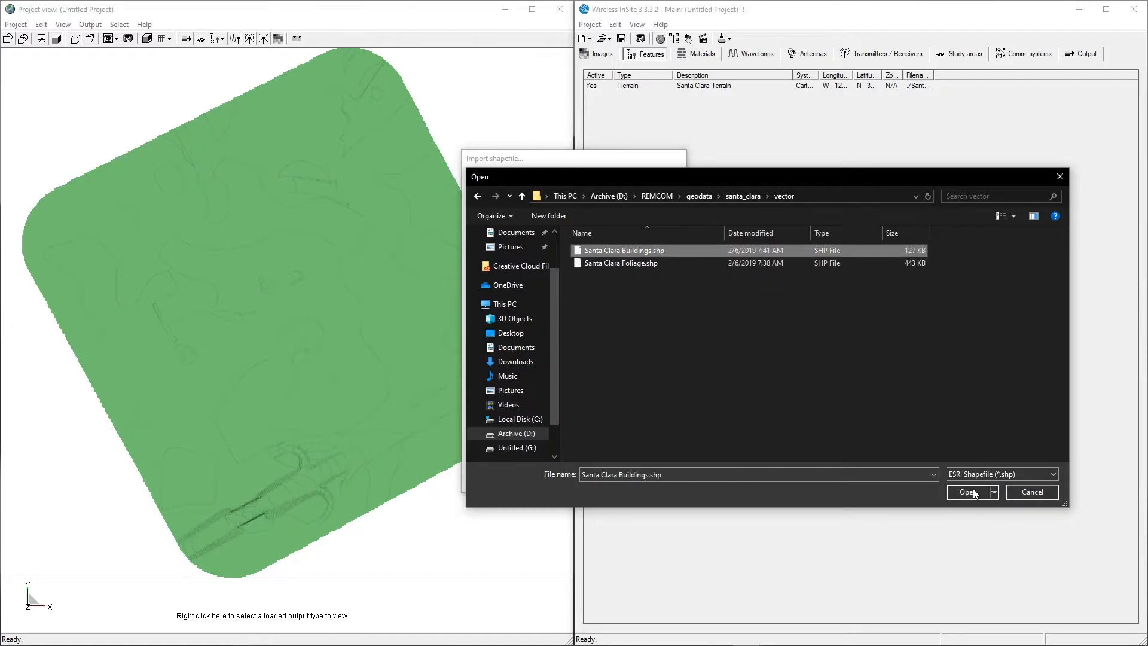
left_click(967, 492)
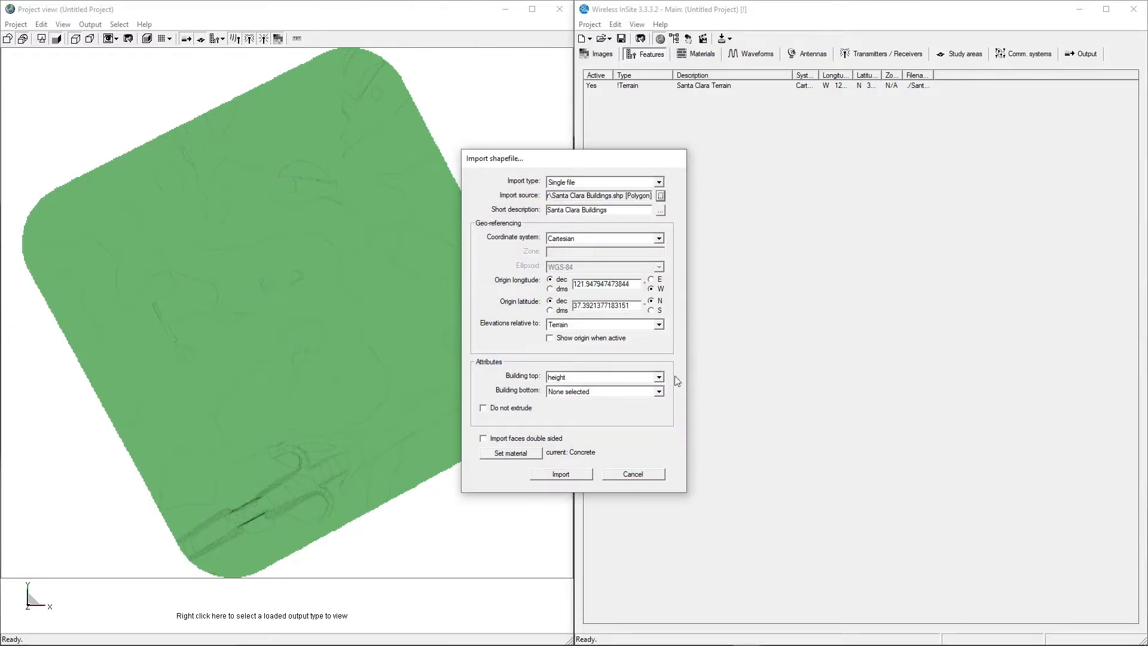
left_click(659, 324)
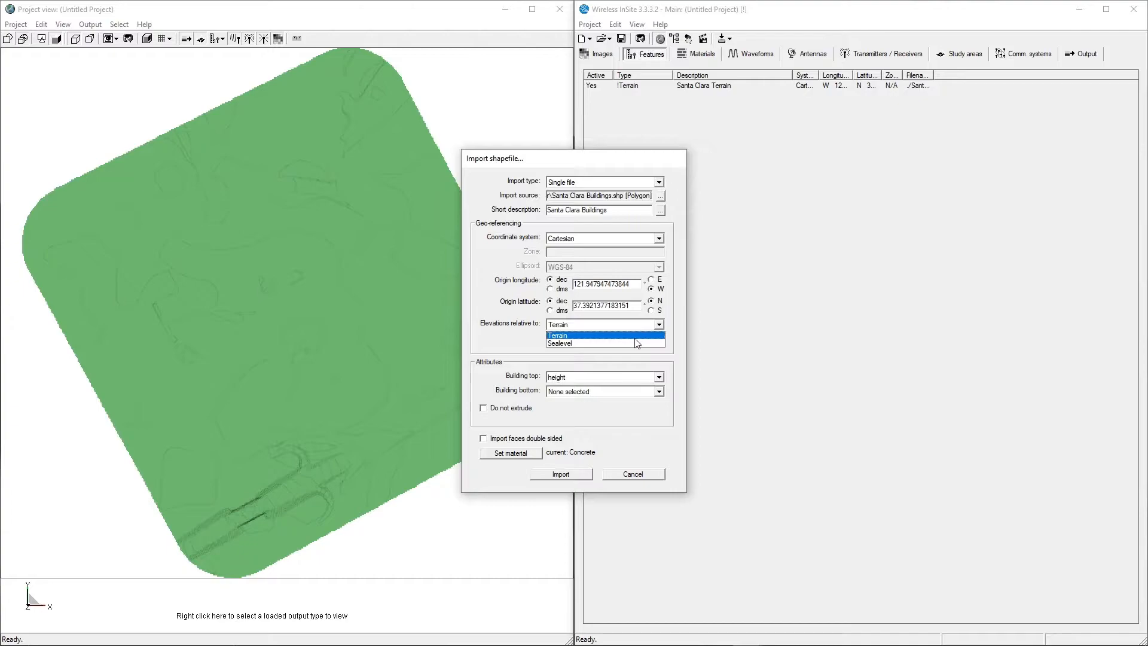
left_click(581, 335)
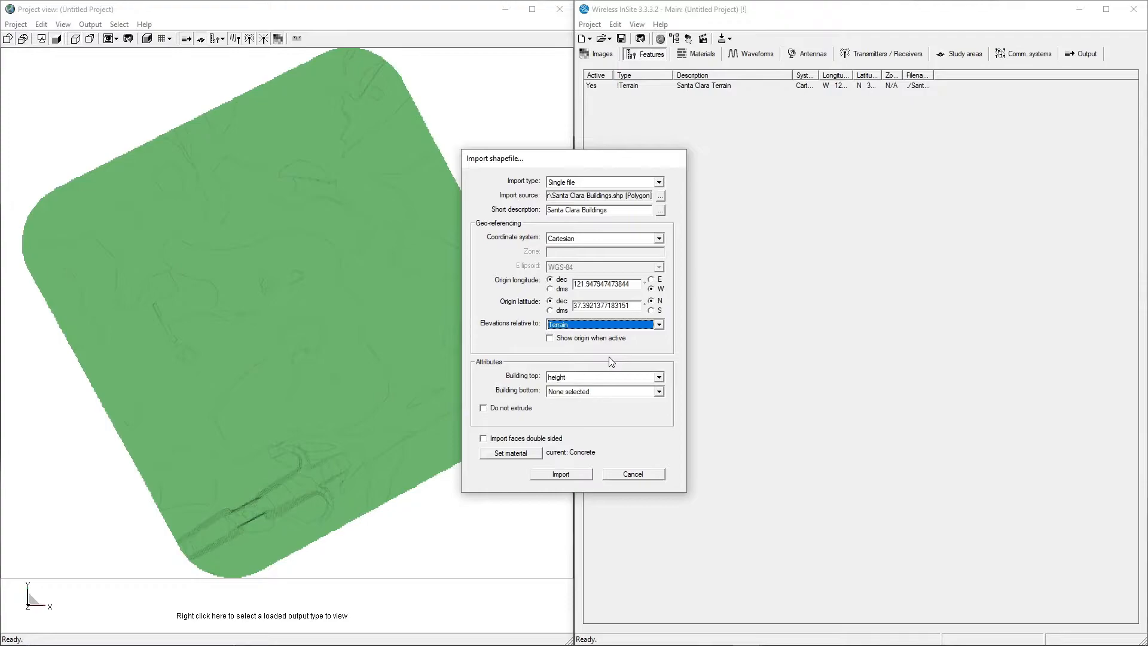
mouse_move(612, 377)
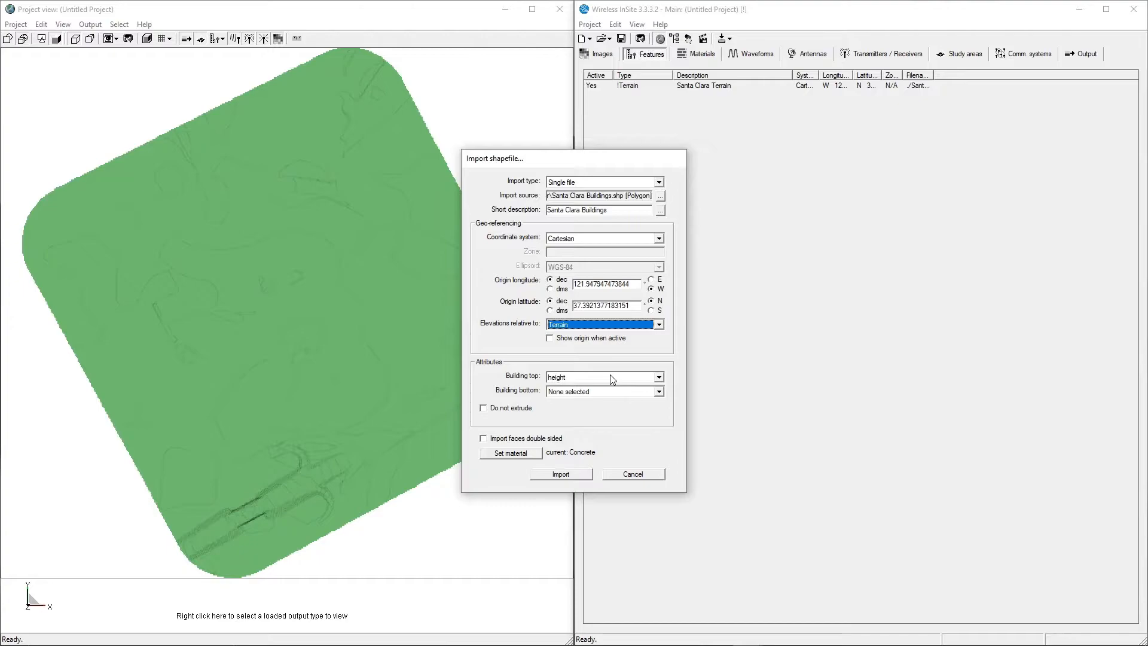
left_click(658, 391)
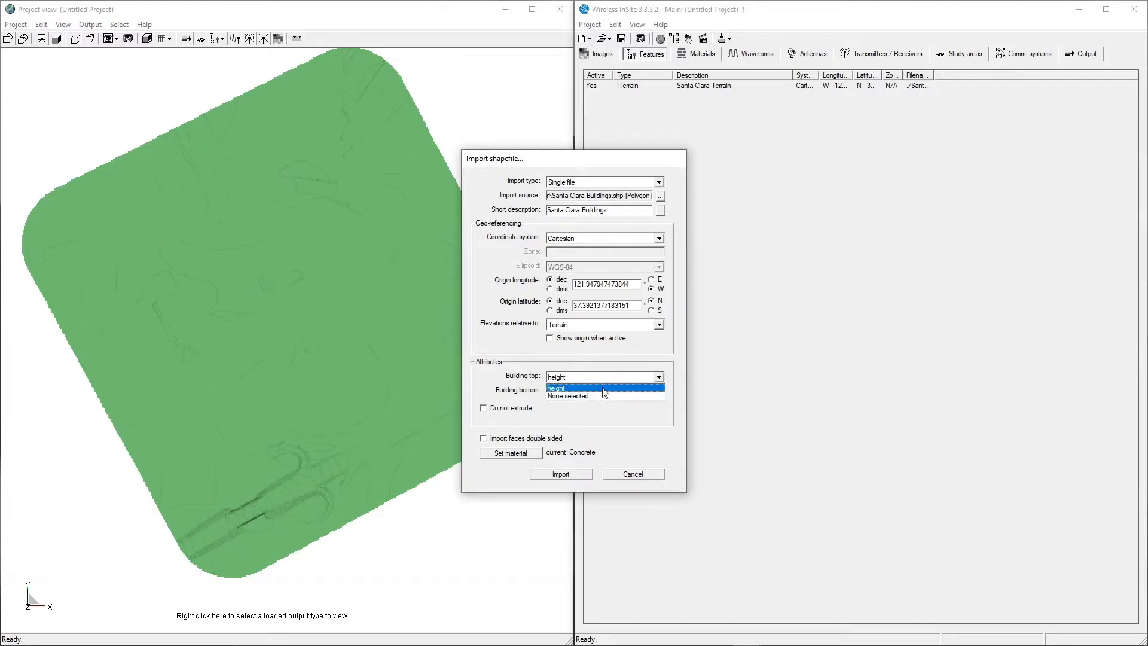
left_click(555, 388)
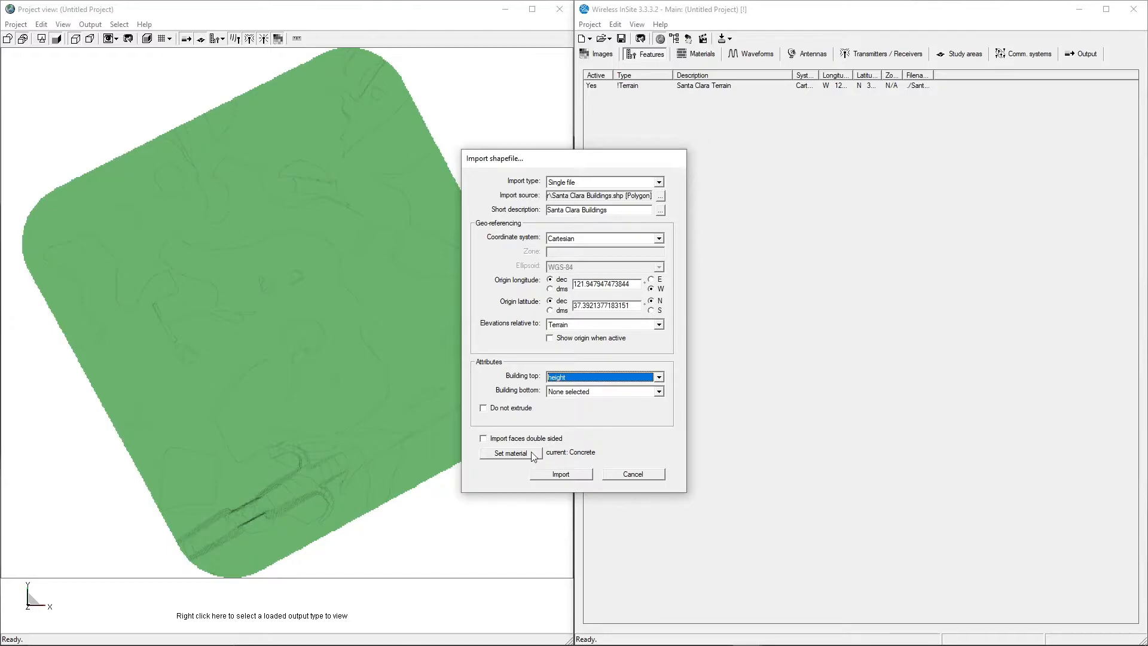
Set the buildings' material to ITU Concrete 28 GHz from the material database
left_click(510, 452)
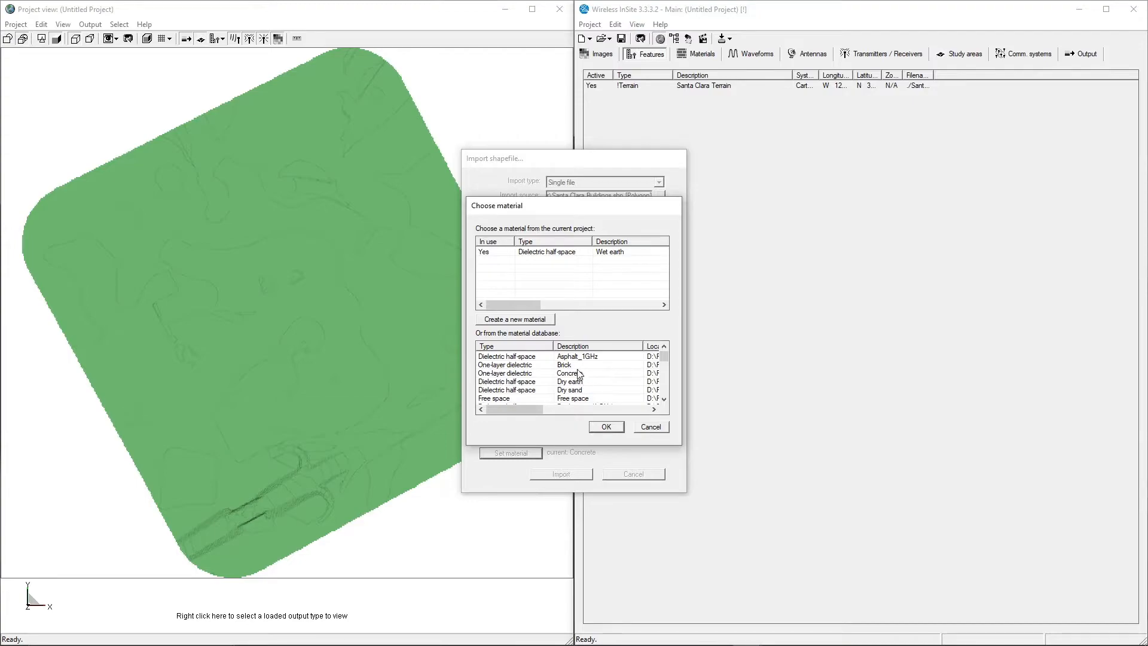
mouse_move(590, 373)
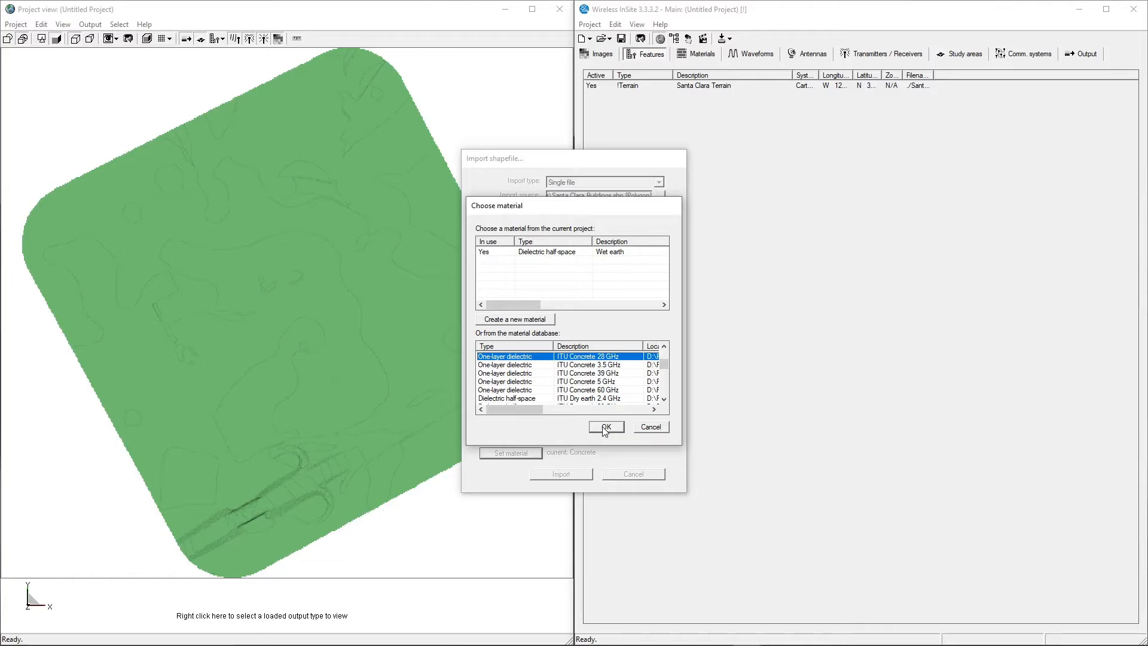
left_click(606, 427)
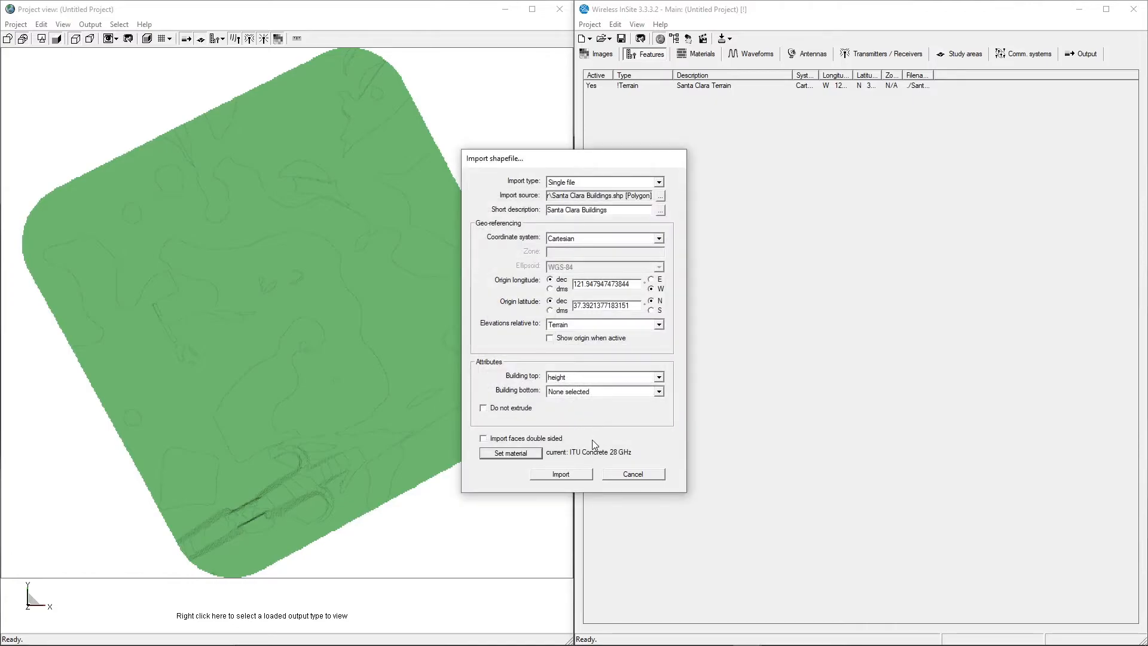
mouse_move(564, 479)
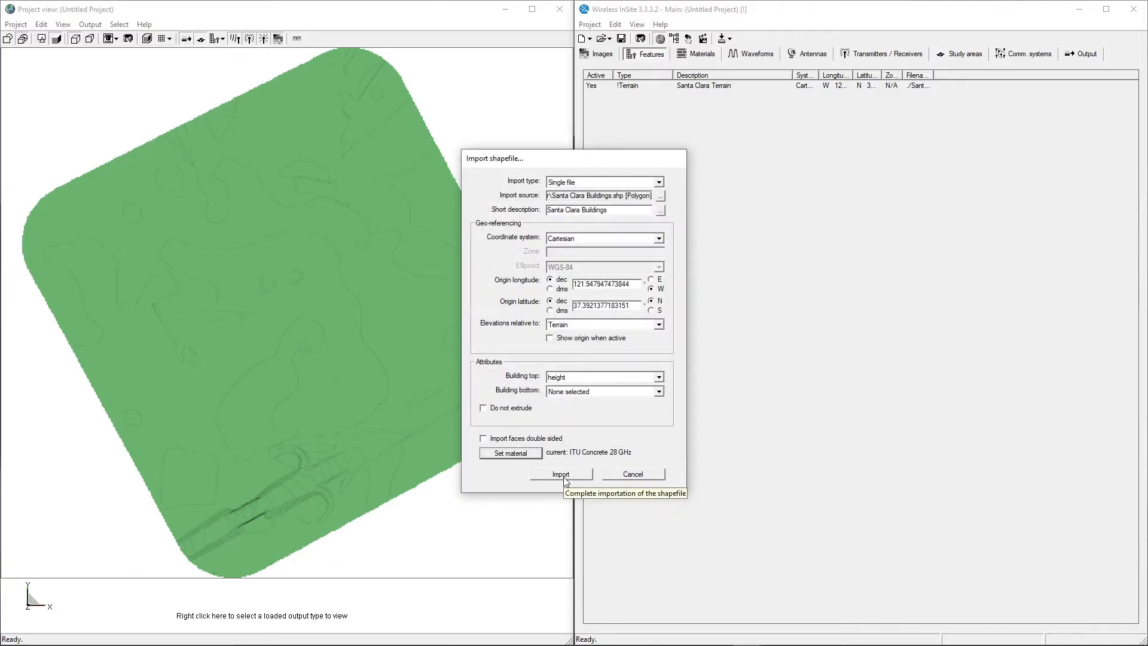
Import the Santa Clara Buildings shapefile as a City feature over the terrain
left_click(561, 474)
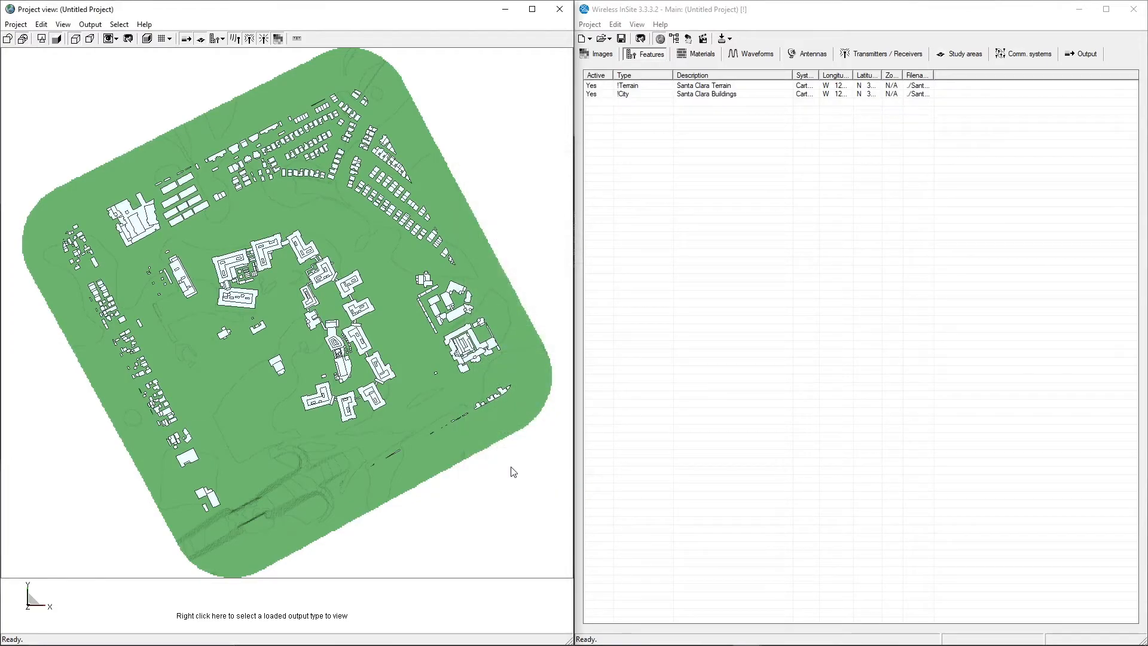
mouse_move(493, 468)
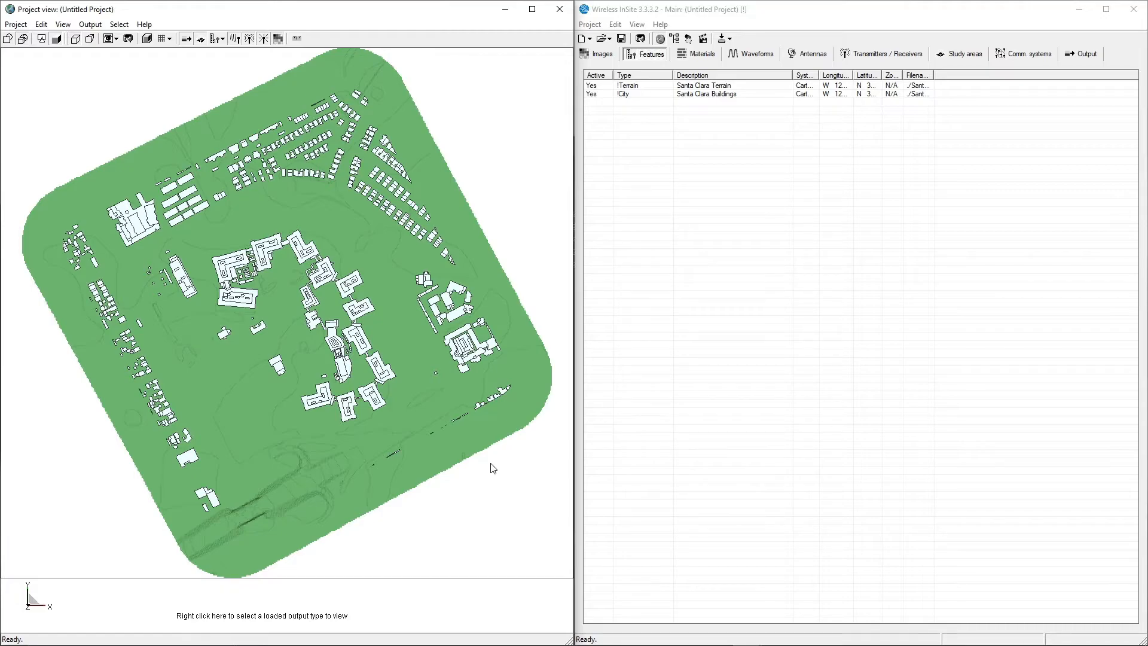
Start a Foliage feature shapefile import and browse to the vector shapefiles
right_click(492, 468)
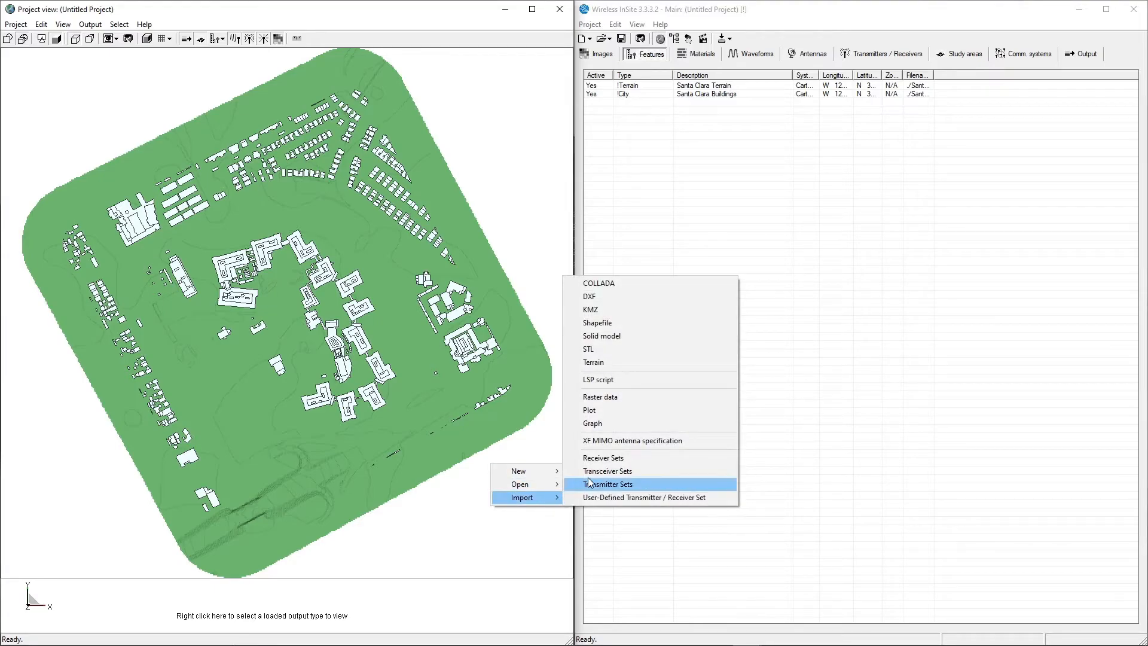
left_click(598, 323)
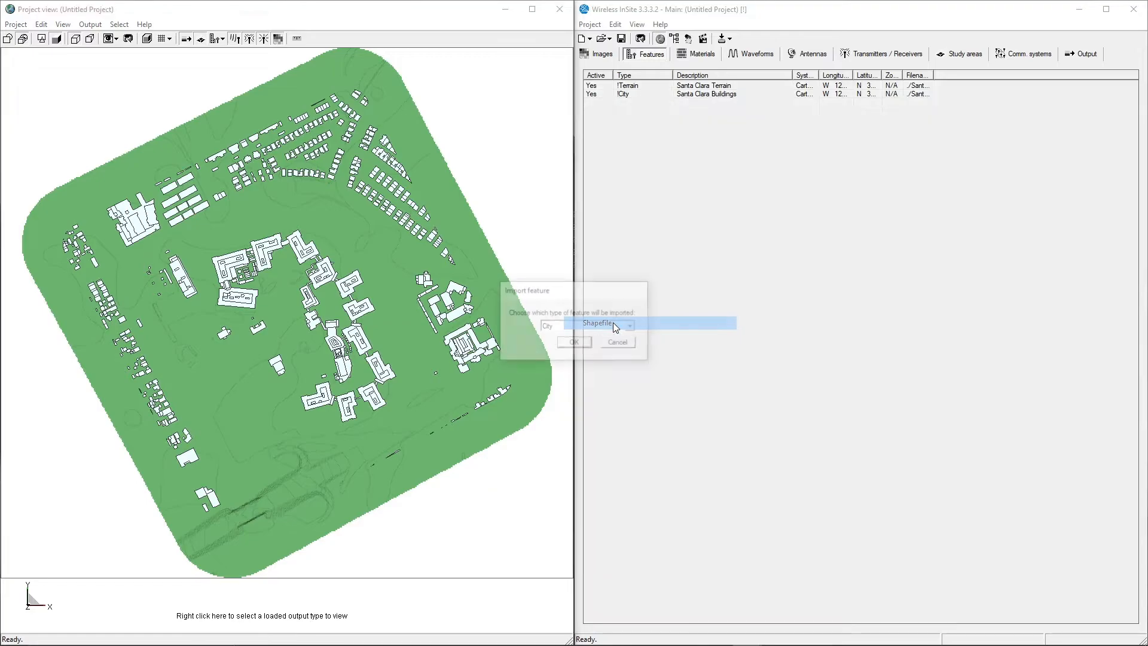
left_click(631, 326)
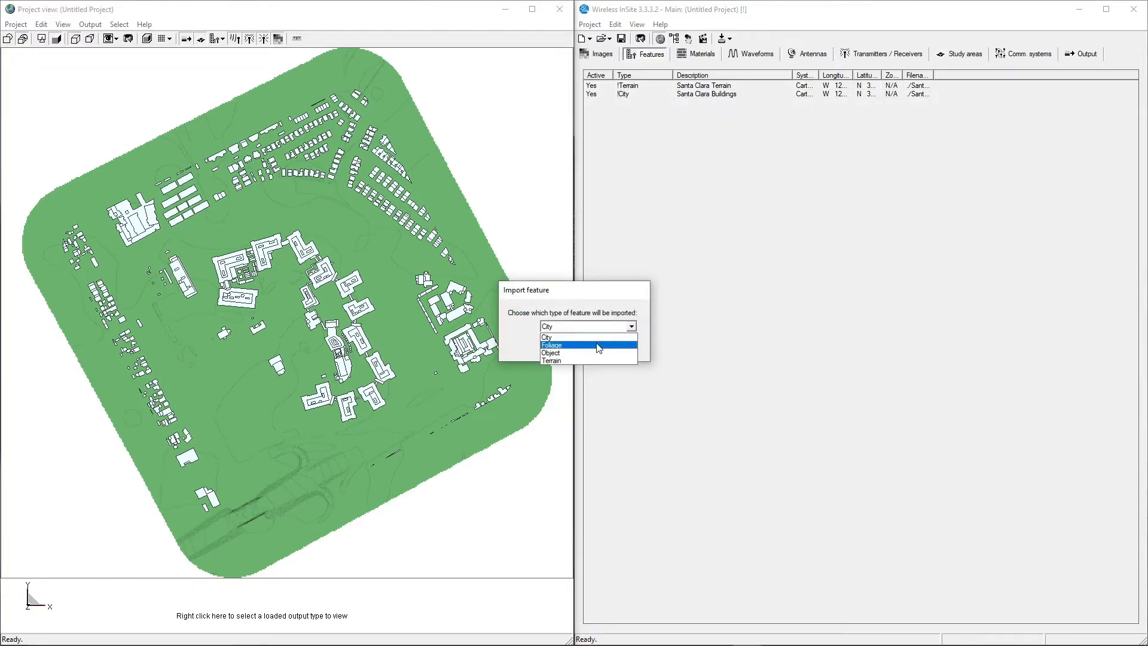
left_click(551, 344)
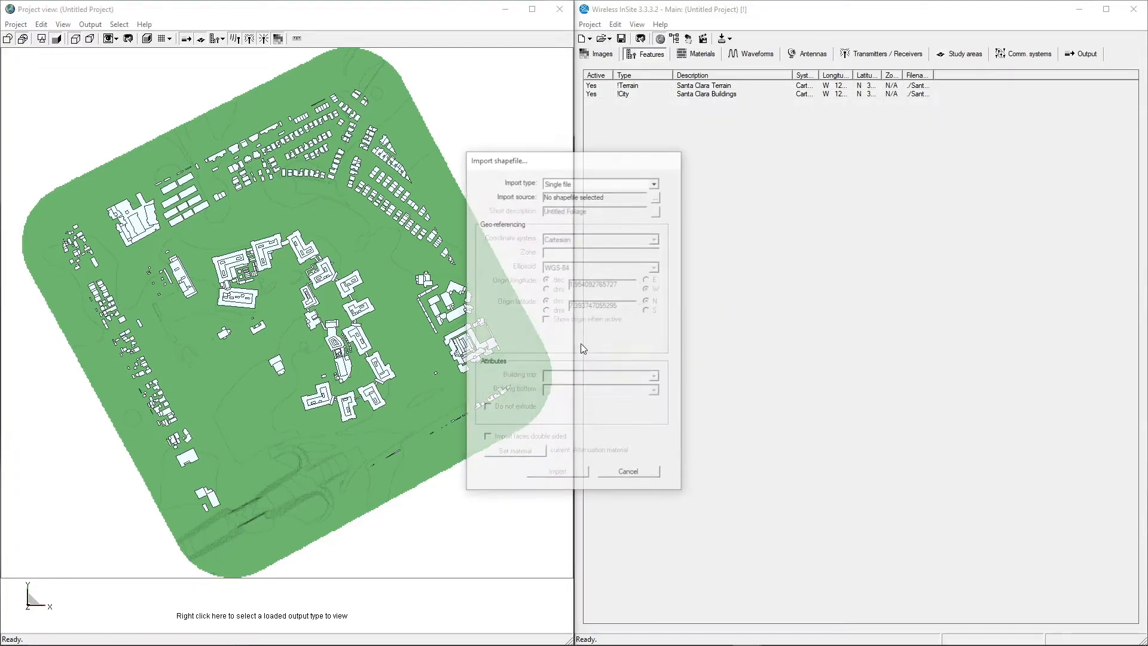
mouse_move(655, 196)
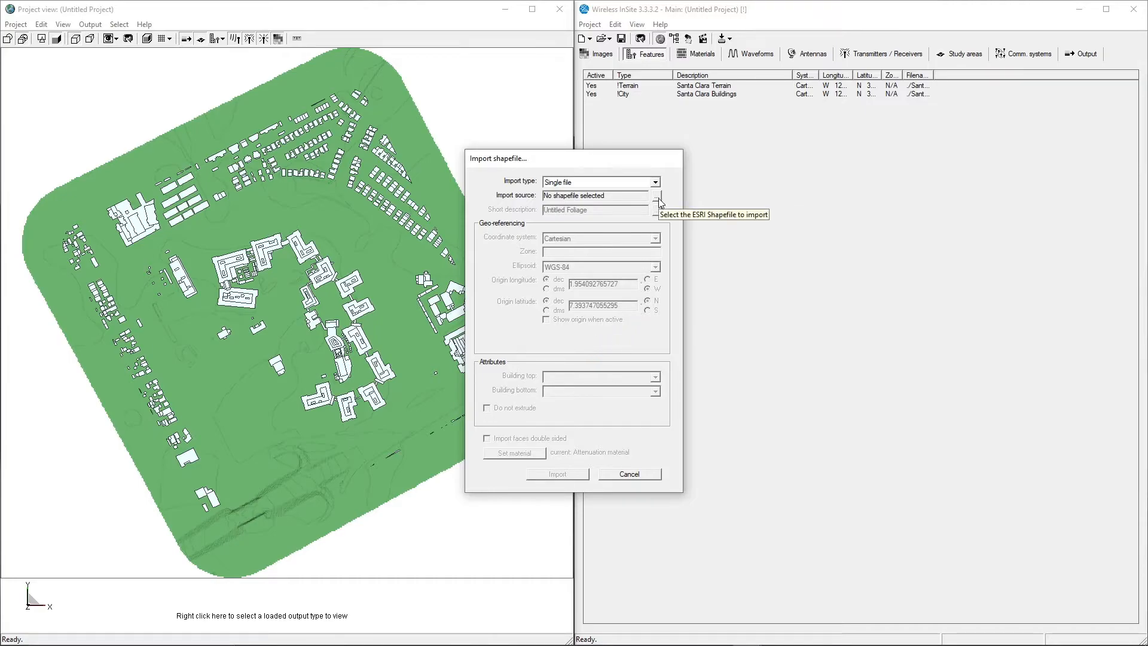
left_click(654, 196)
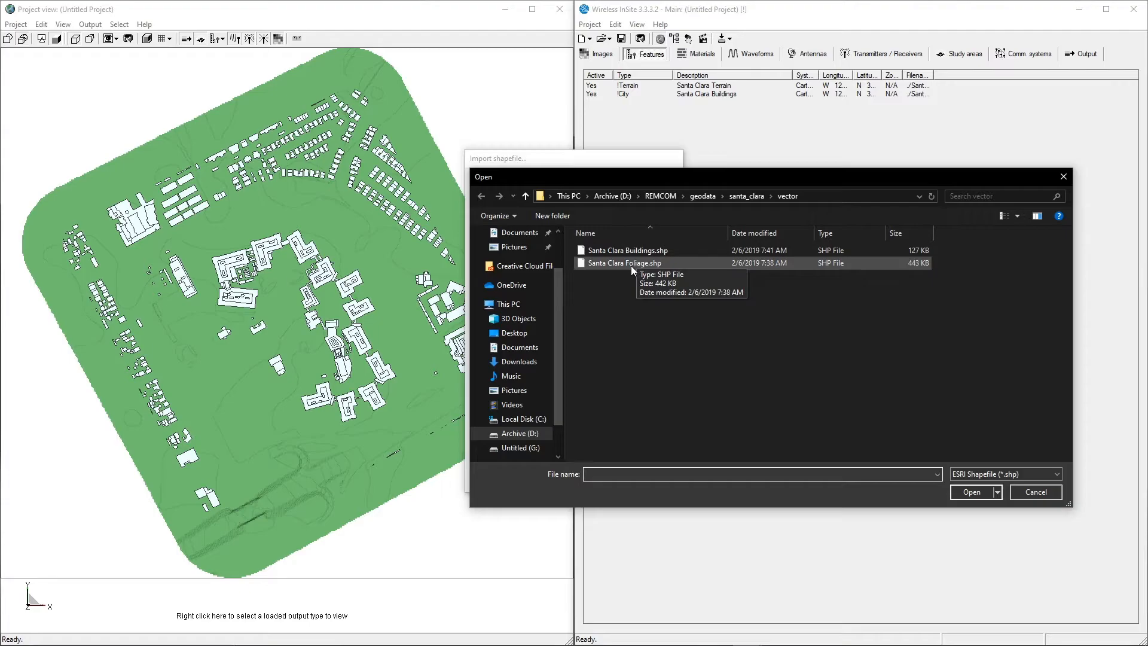
Import Santa Clara Foliage.shp with height as the foliage top attribute
left_click(625, 263)
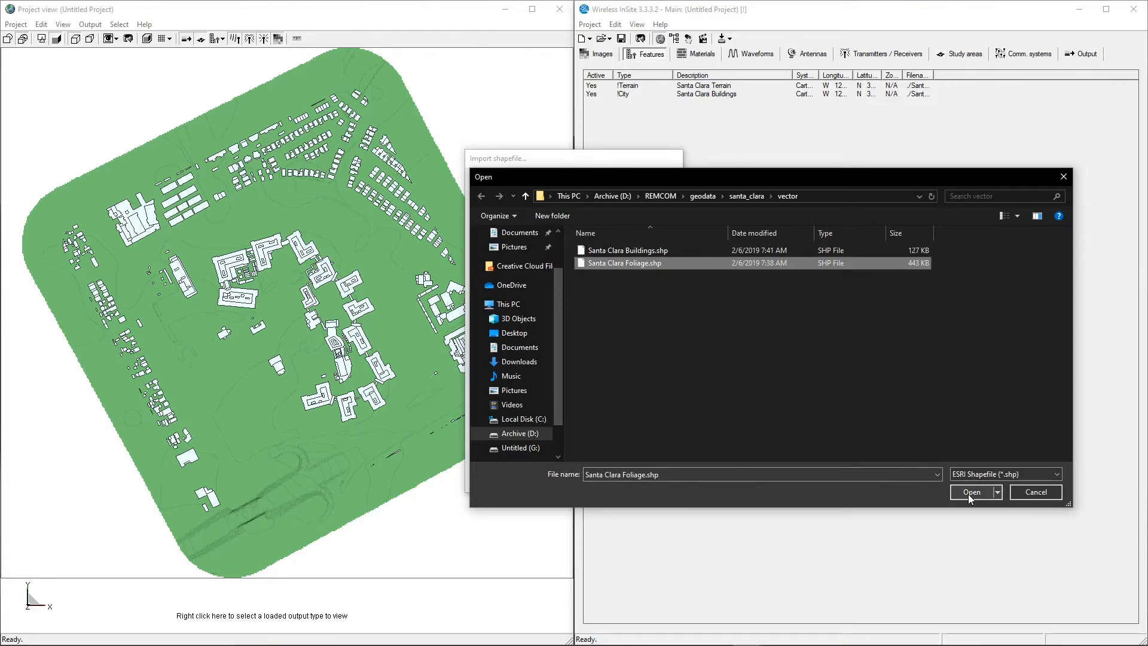
left_click(972, 492)
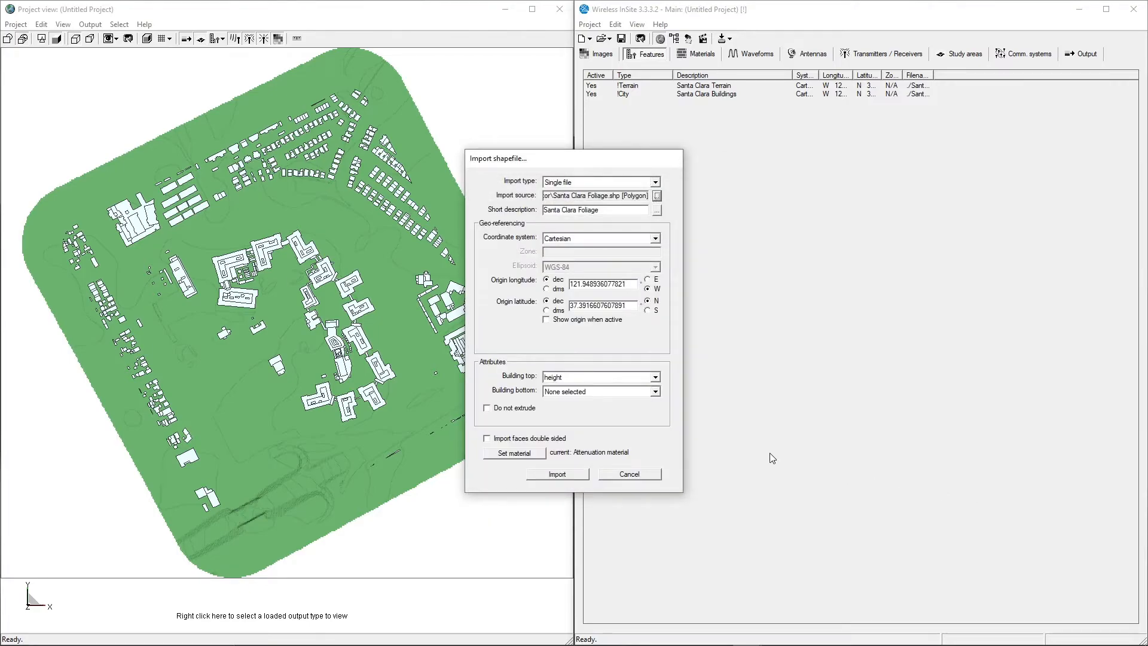
left_click(655, 377)
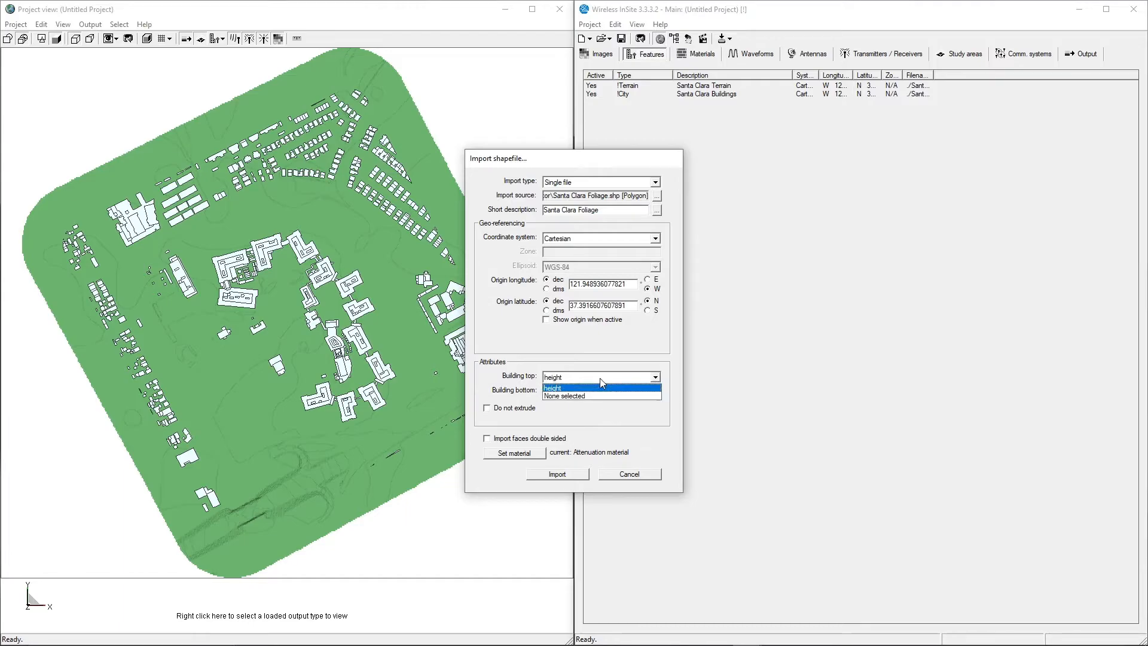
left_click(552, 388)
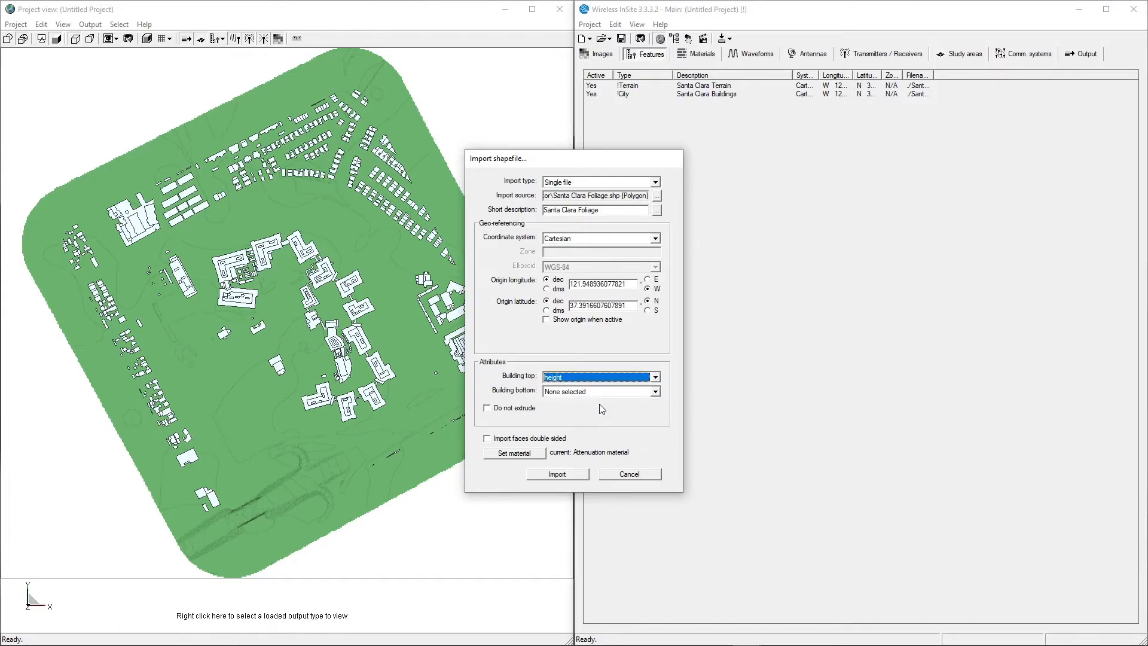
mouse_move(607, 416)
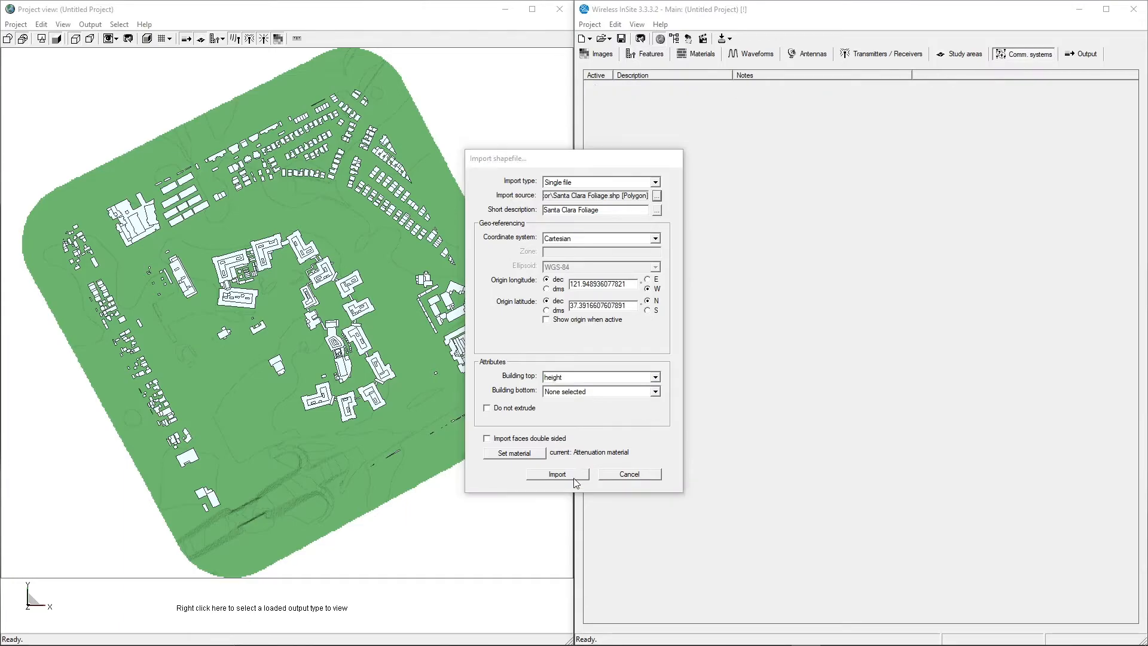
left_click(557, 474)
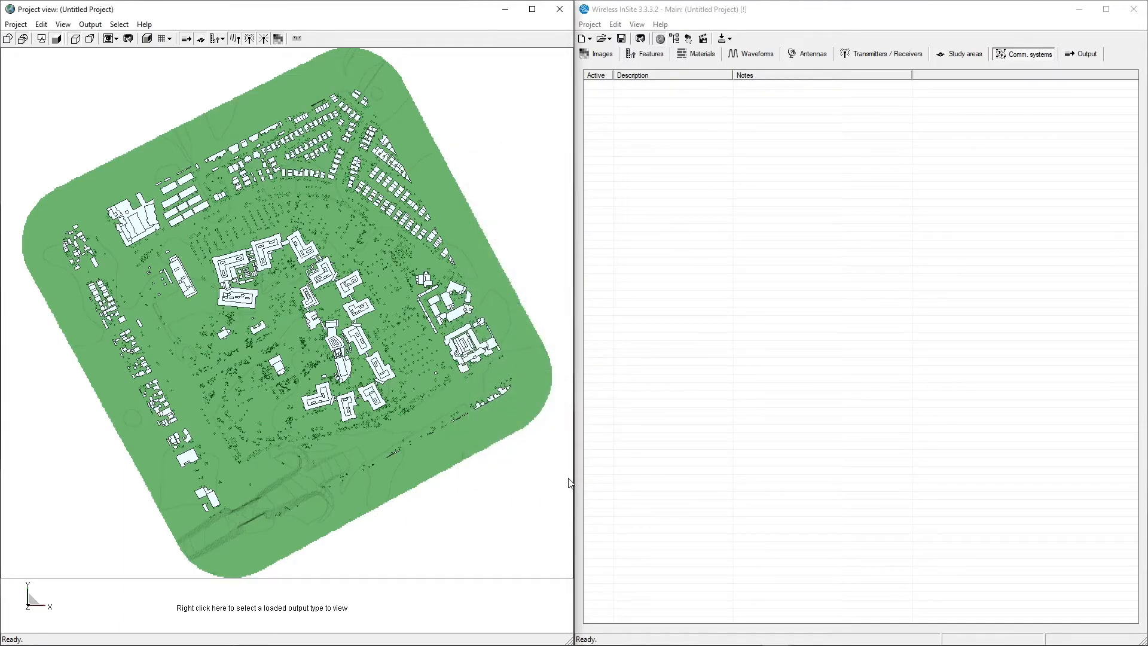
mouse_move(523, 483)
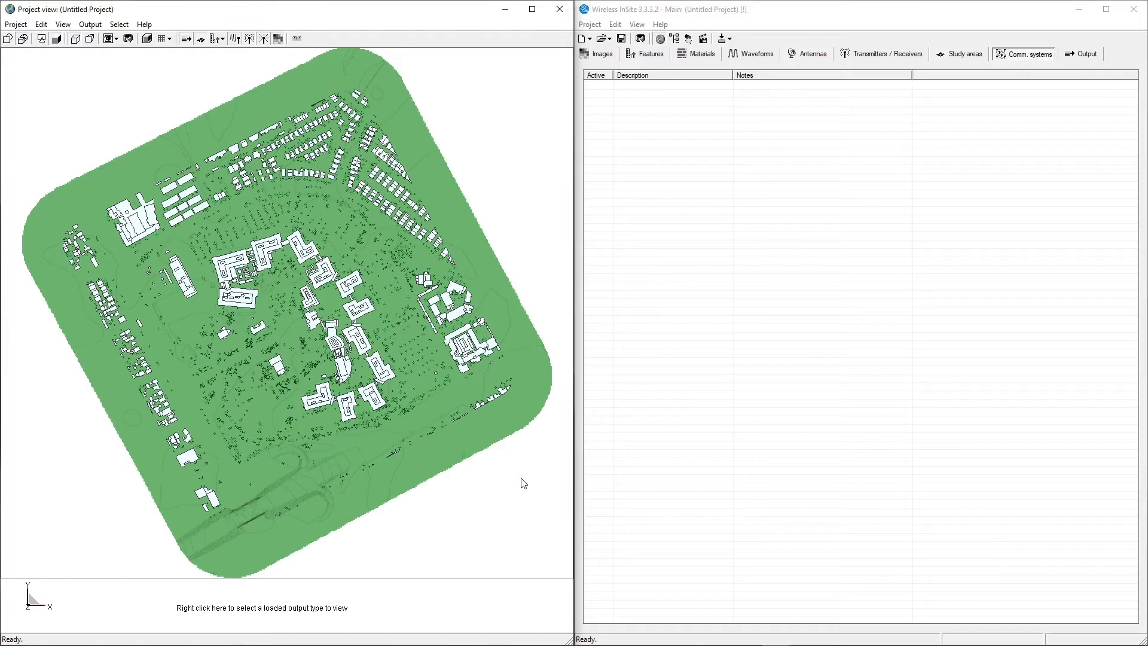
Show the Features list with terrain, buildings and Santa Clara Foliage entries
left_click(650, 54)
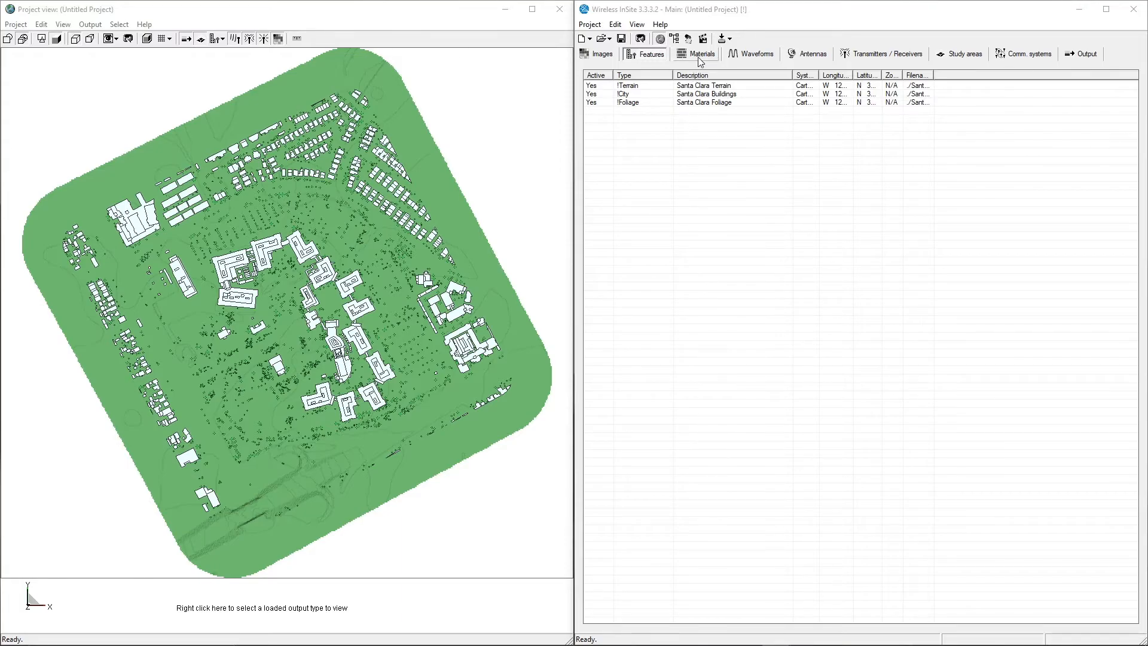
View the project materials and select the ITU Concrete 28 GHz and Wet earth rows
left_click(701, 53)
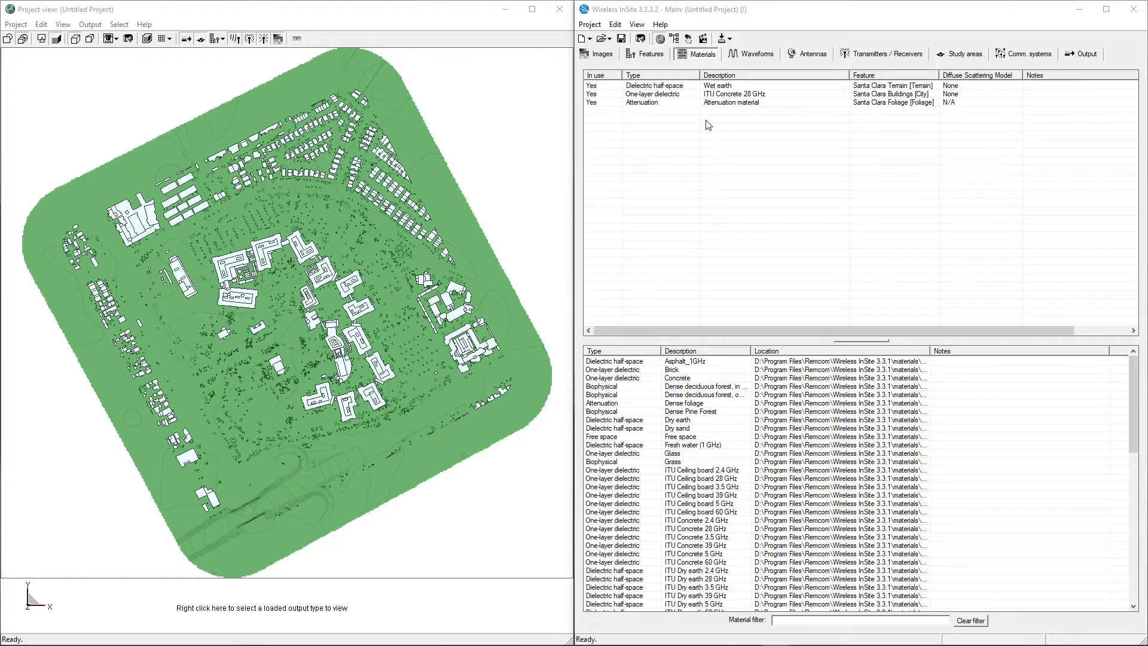
mouse_move(762, 521)
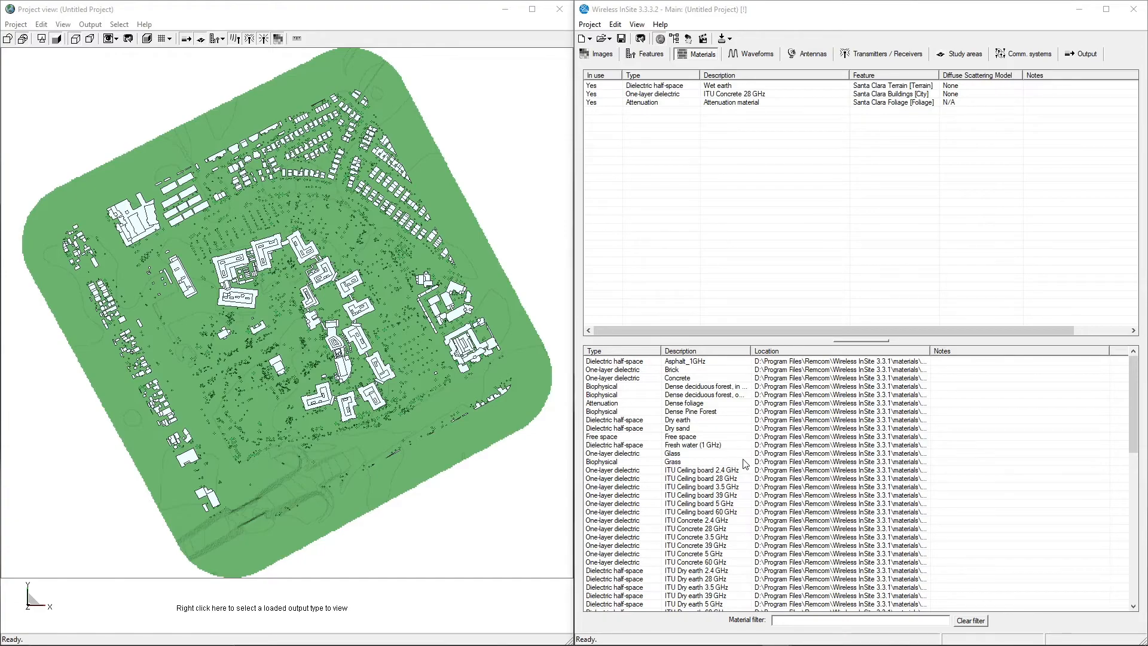
mouse_move(744, 203)
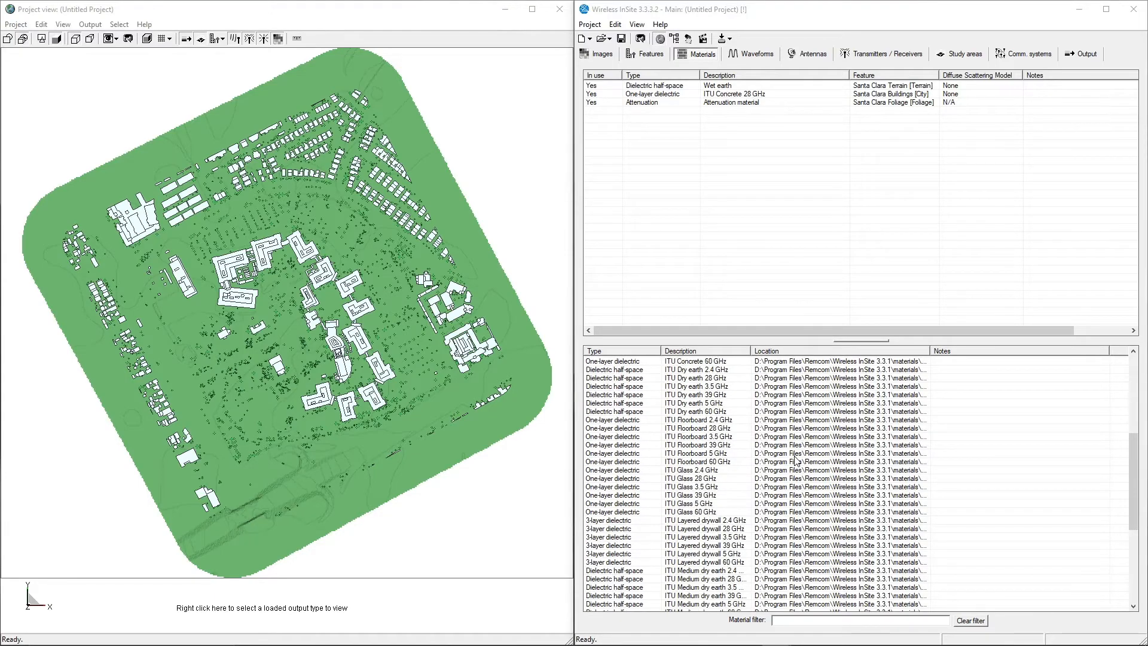
scroll("down", 3)
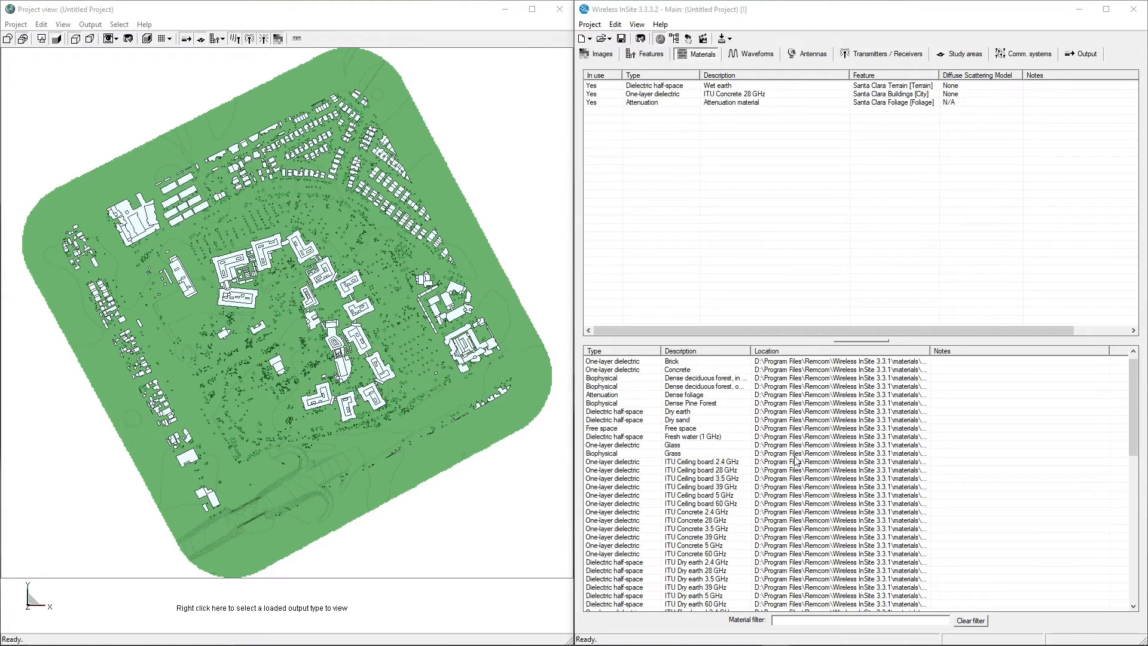
mouse_move(770, 292)
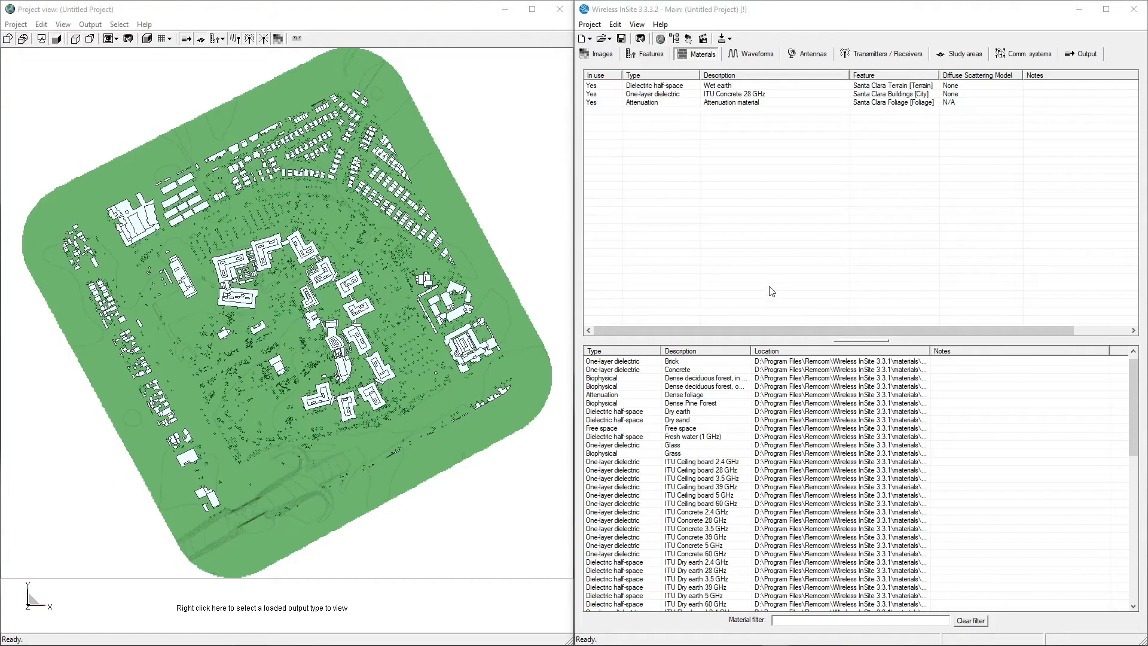
left_click(735, 93)
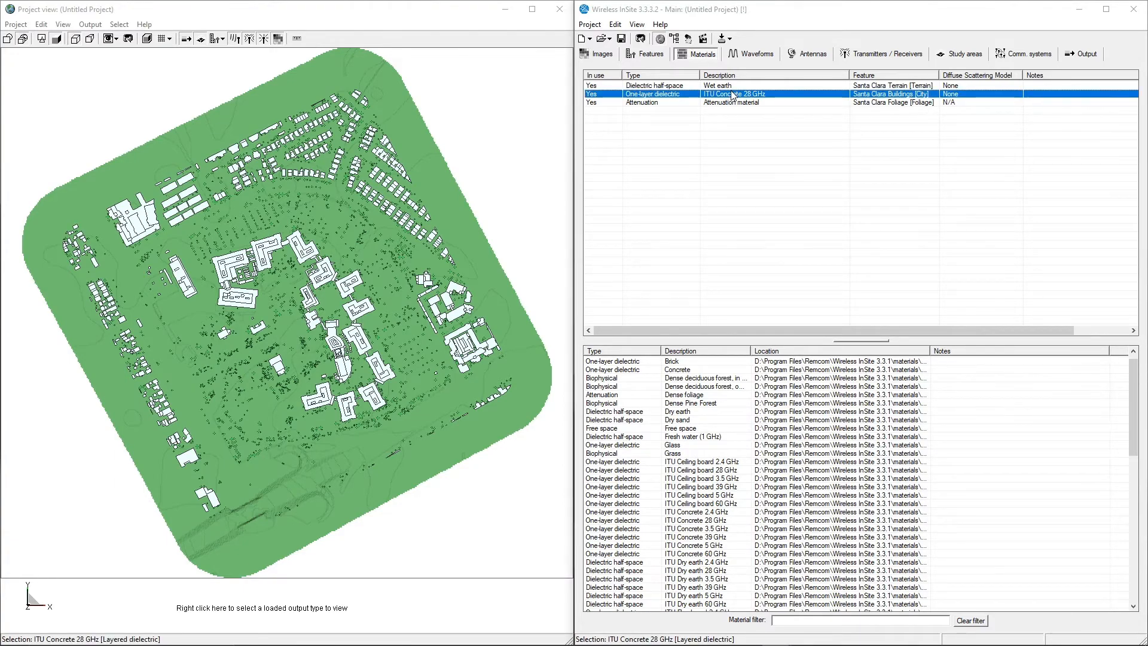
left_click(730, 85)
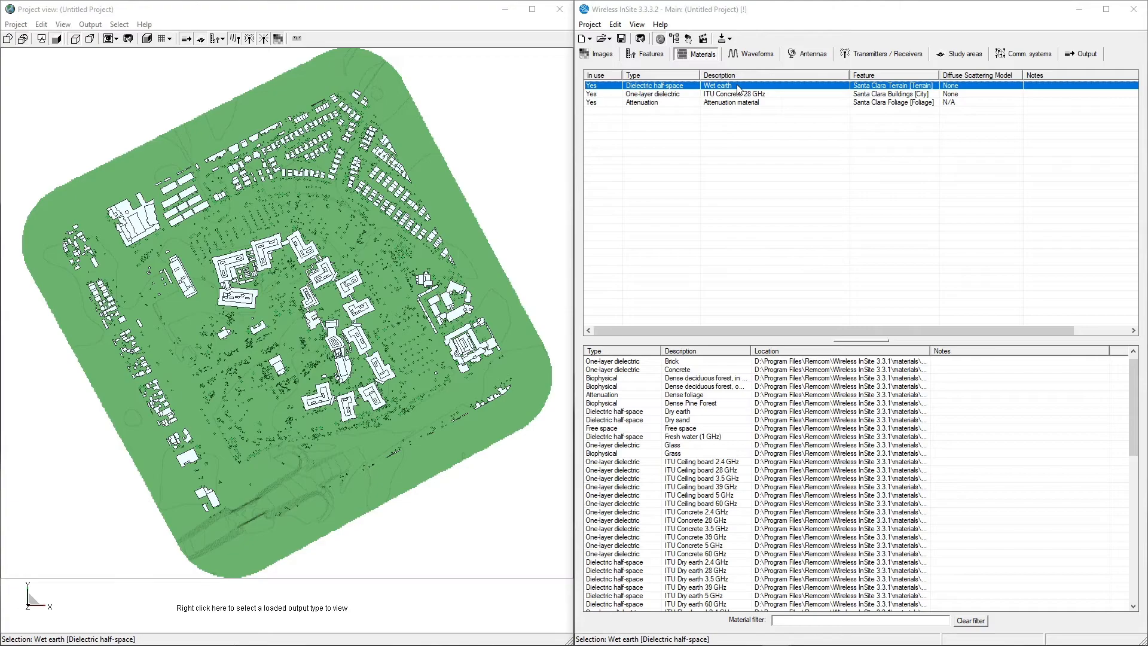
Replace the terrain's Wet earth material with ITU Medium dry earth 28 GHz from the database
right_click(735, 86)
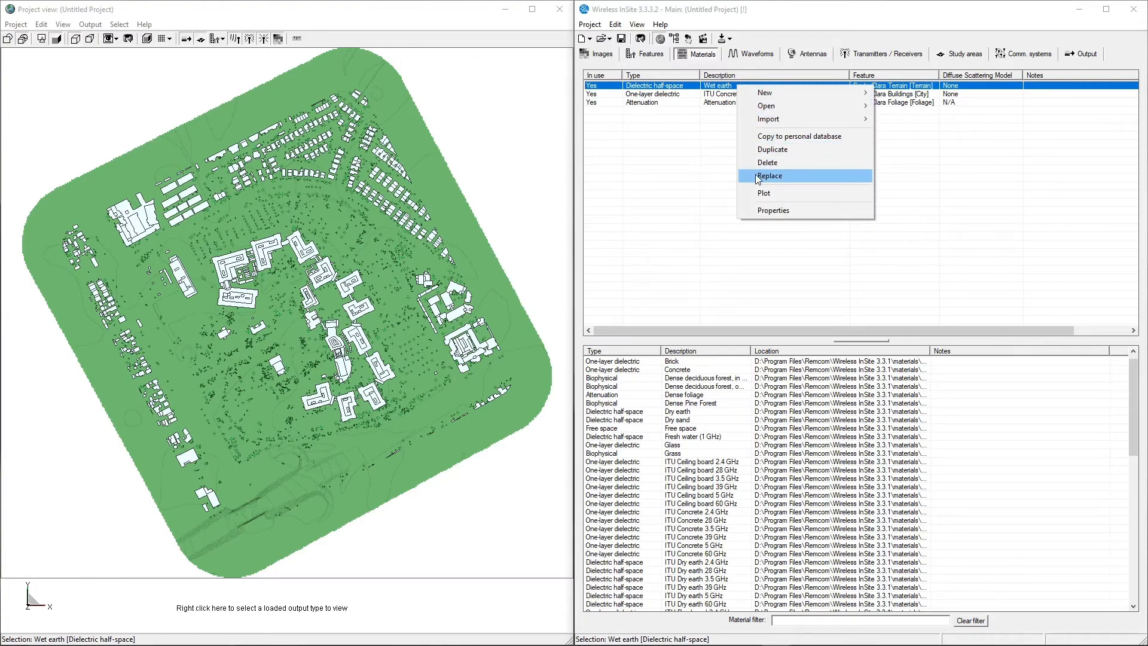
left_click(769, 175)
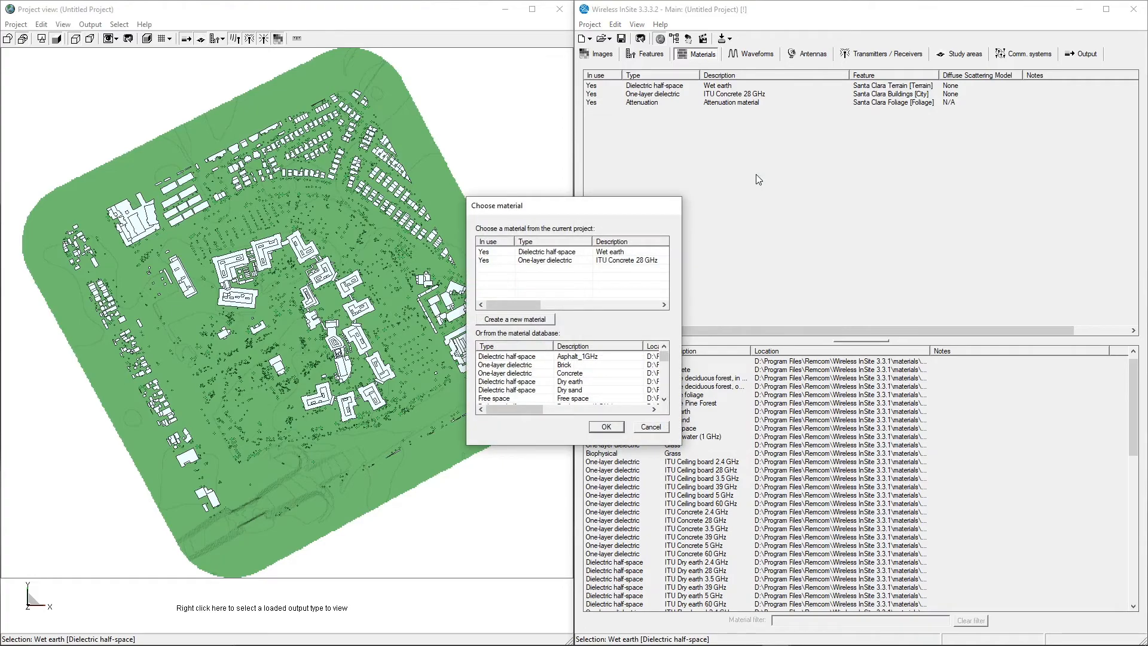
mouse_move(607, 332)
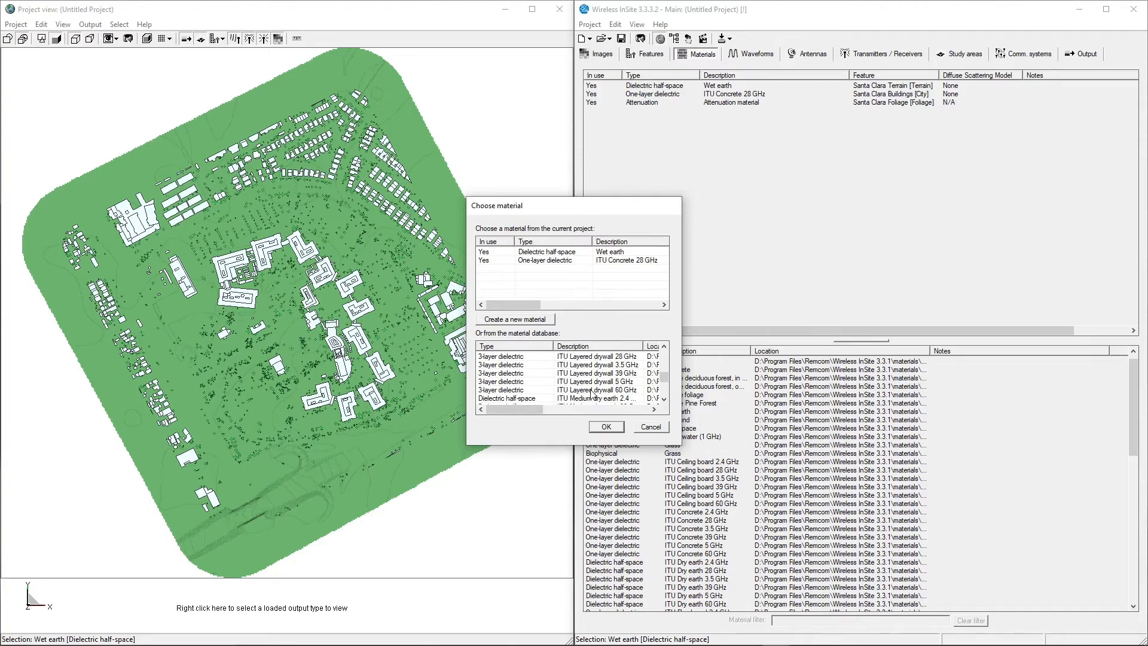
scroll("down", 3)
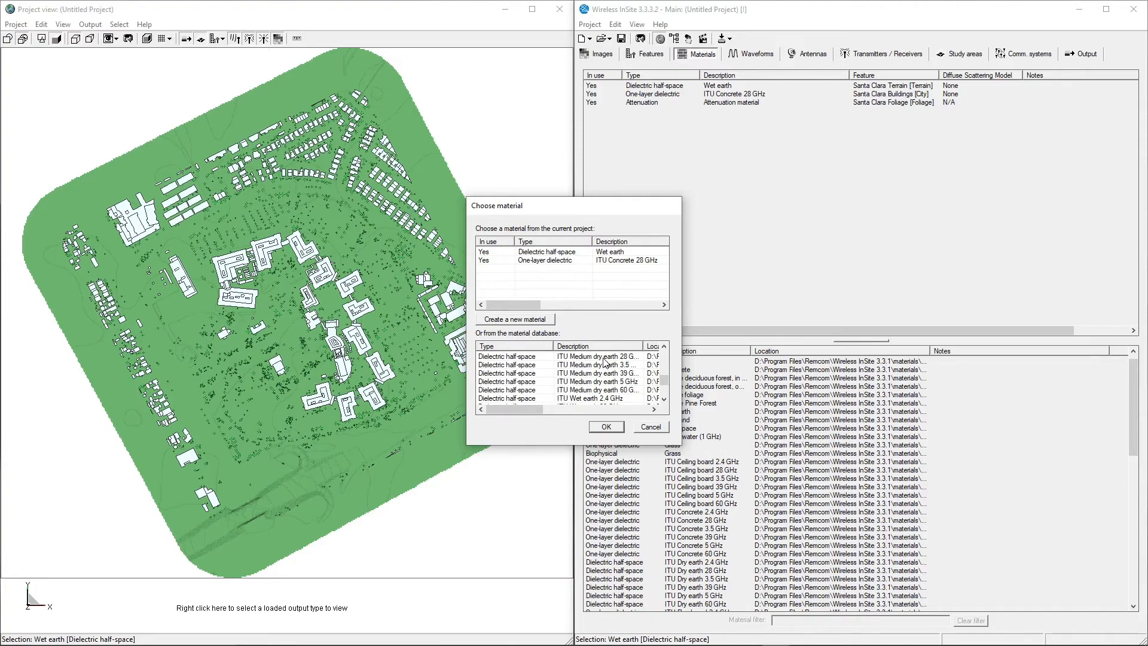
left_click(652, 426)
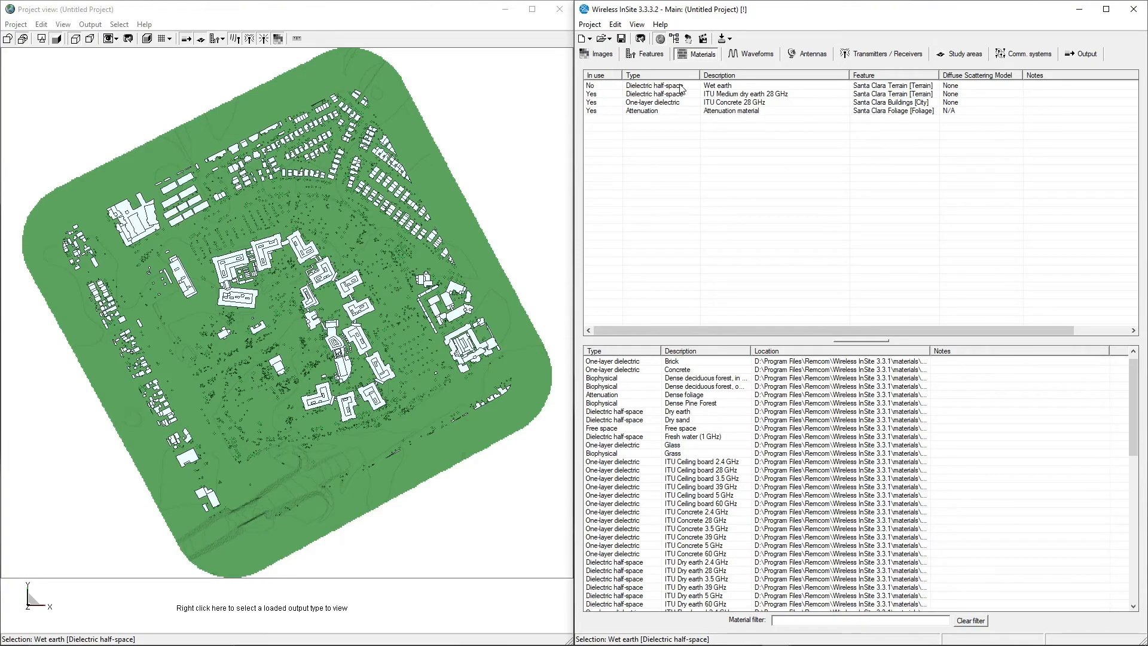
Delete the unused Wet earth material, leaving three materials in use
right_click(677, 86)
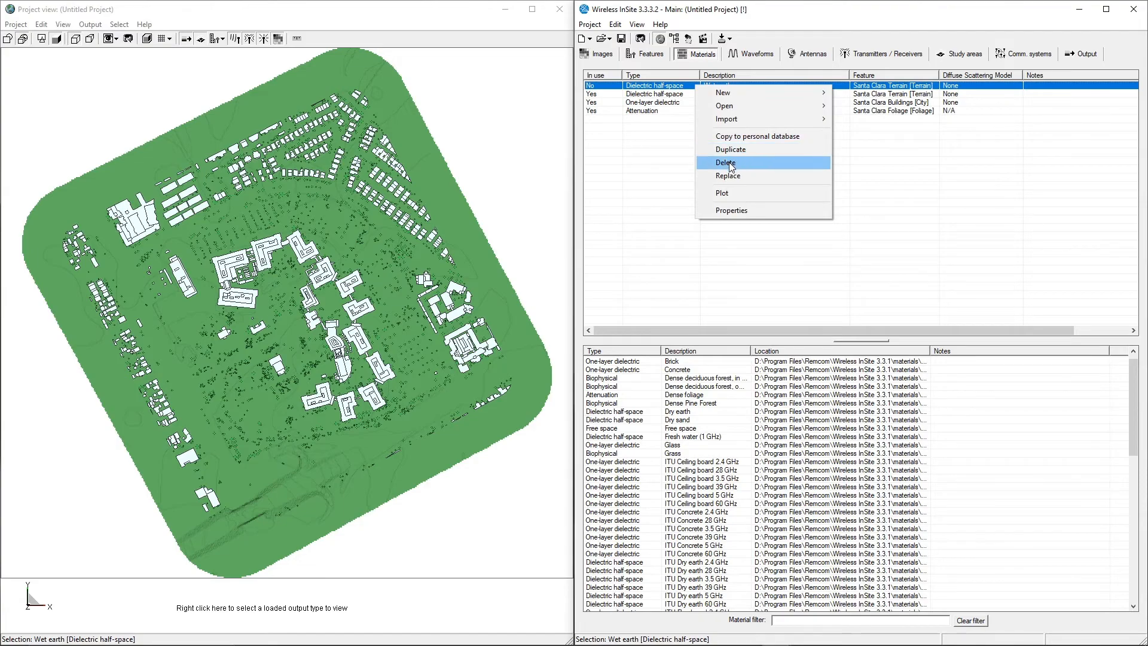
left_click(725, 162)
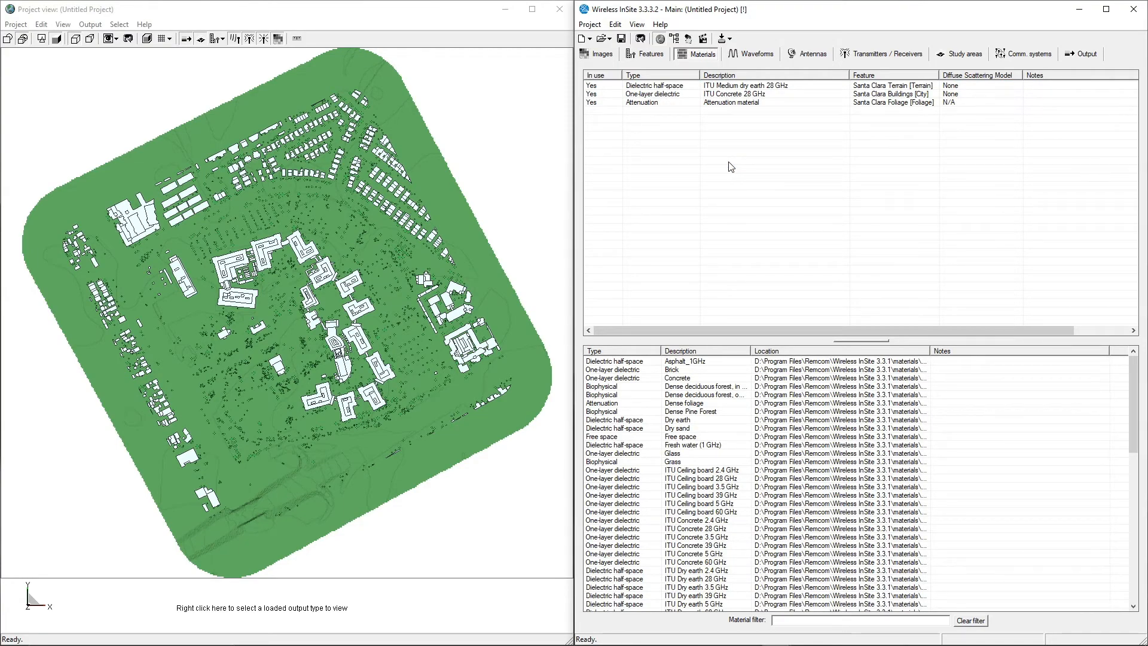
mouse_move(758, 124)
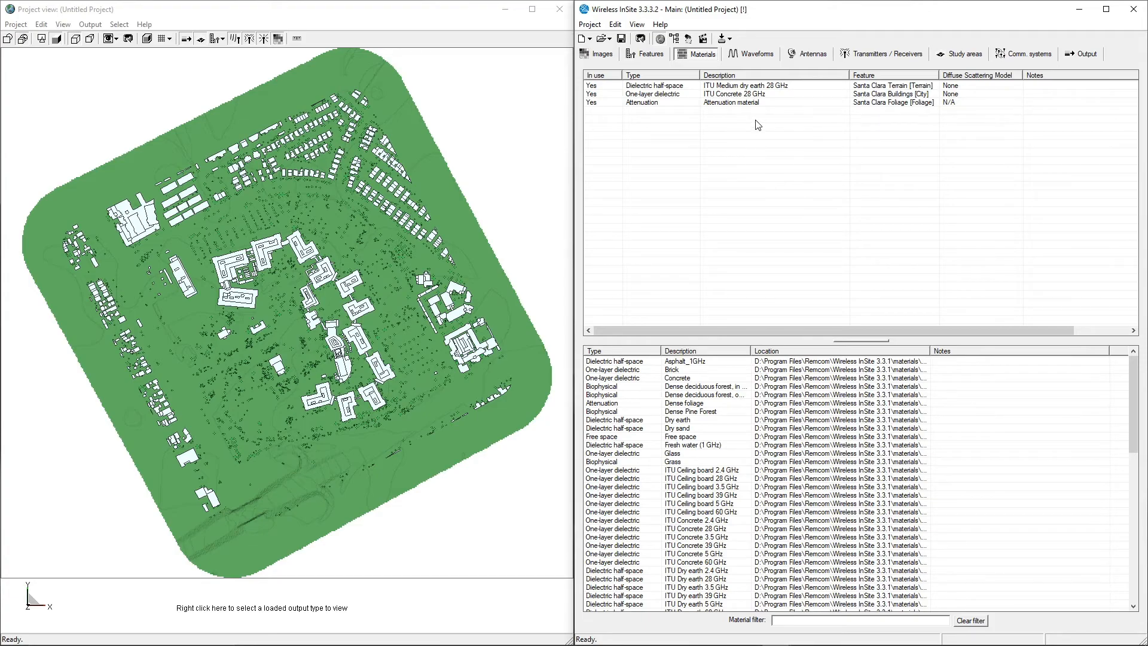
left_click(731, 102)
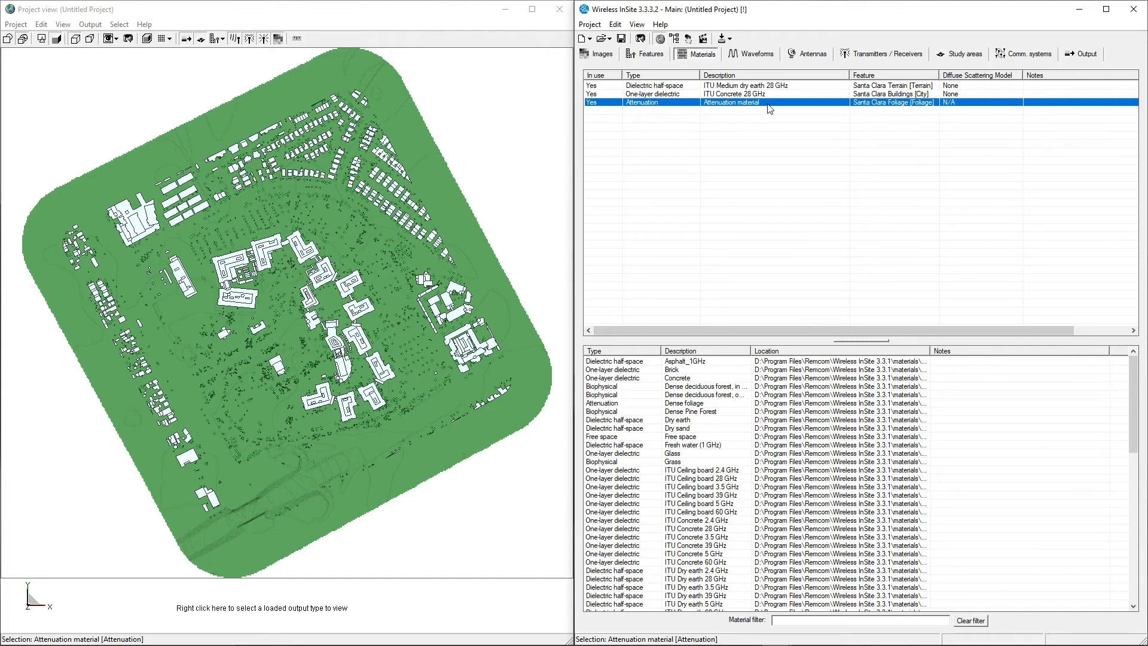
mouse_move(757, 154)
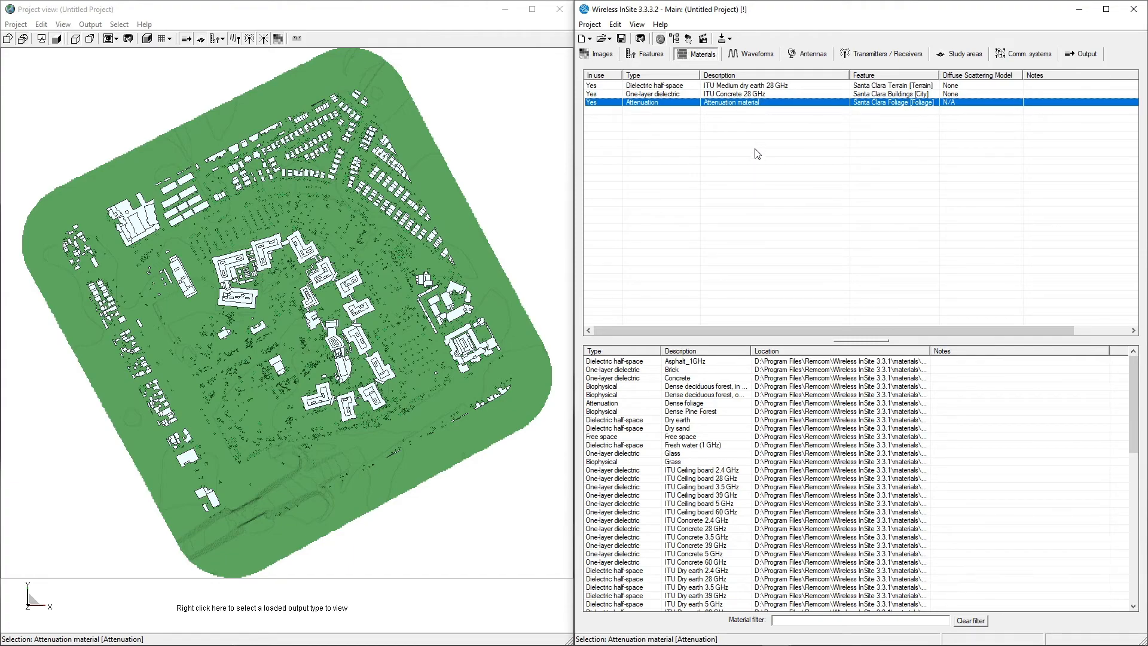